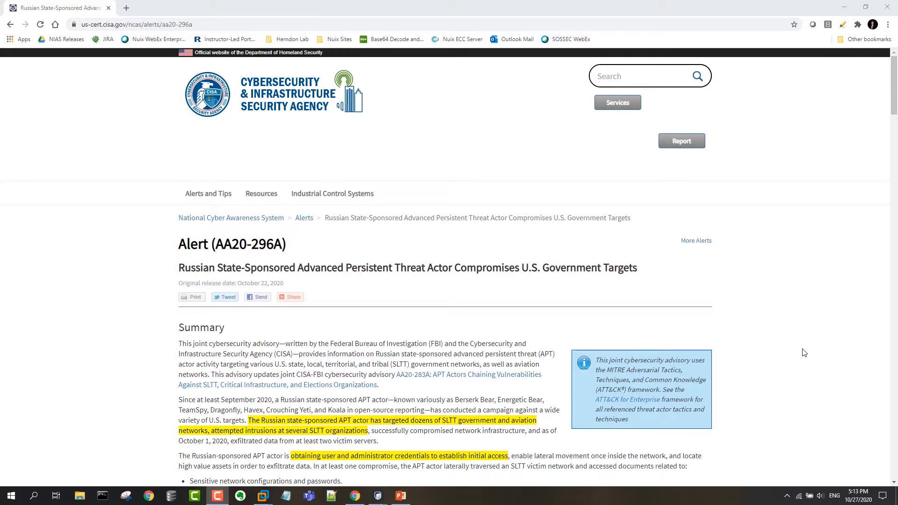
# Switch to Nuix Adaptive Security and open Namespace Queries, listing 897 endpoint DNS queries
pyautogui.scroll(-3)
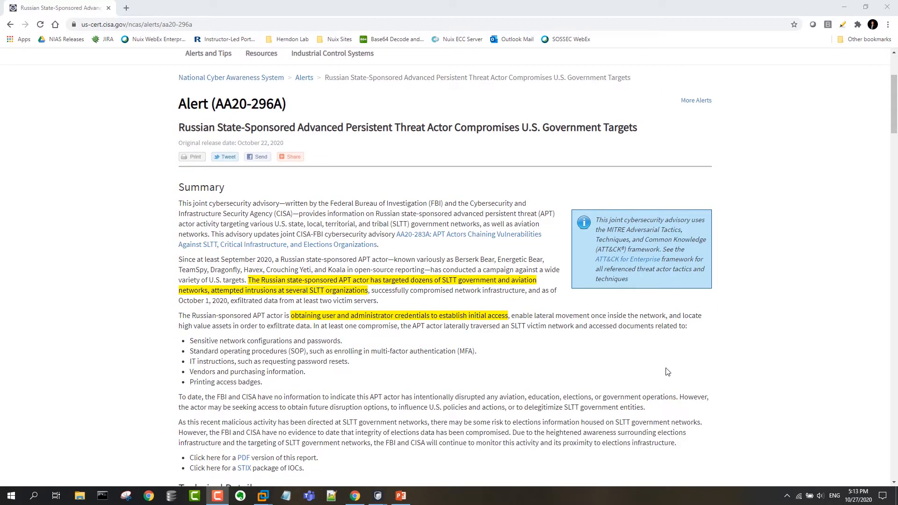
pyautogui.moveTo(497, 374)
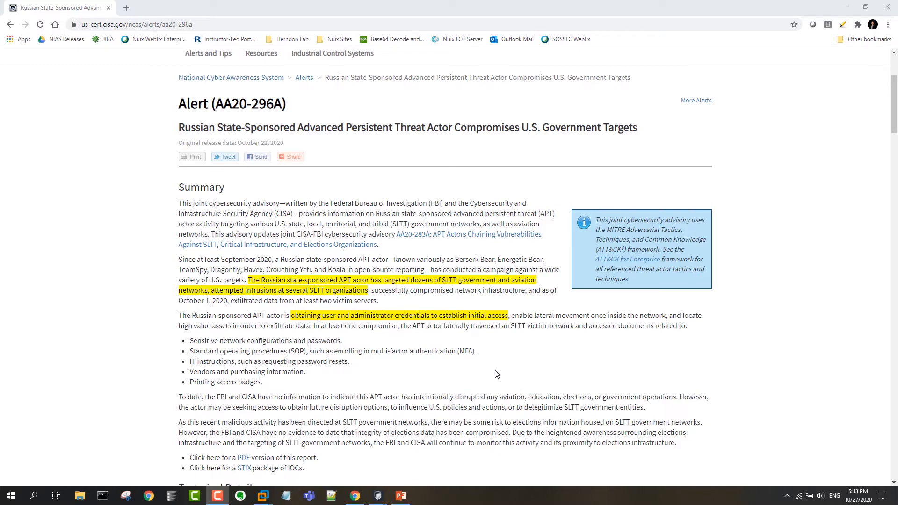
pyautogui.scroll(-3)
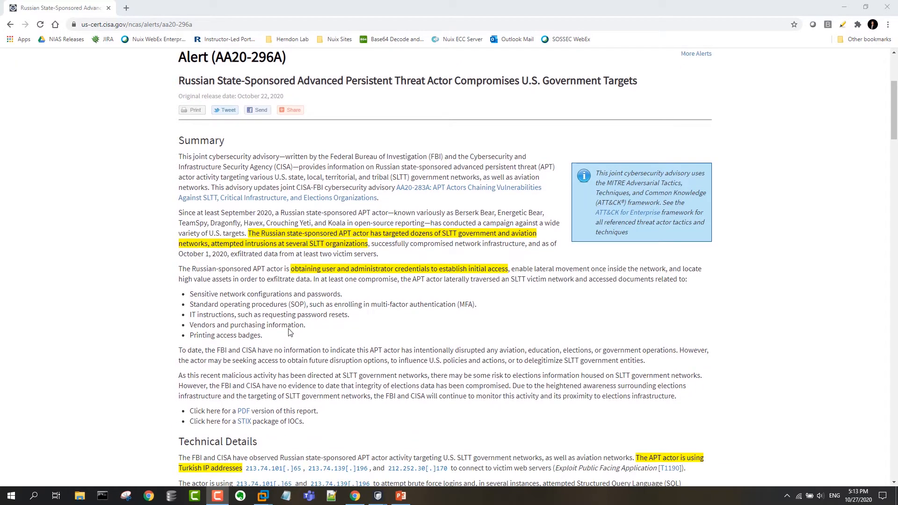
pyautogui.moveTo(414, 329)
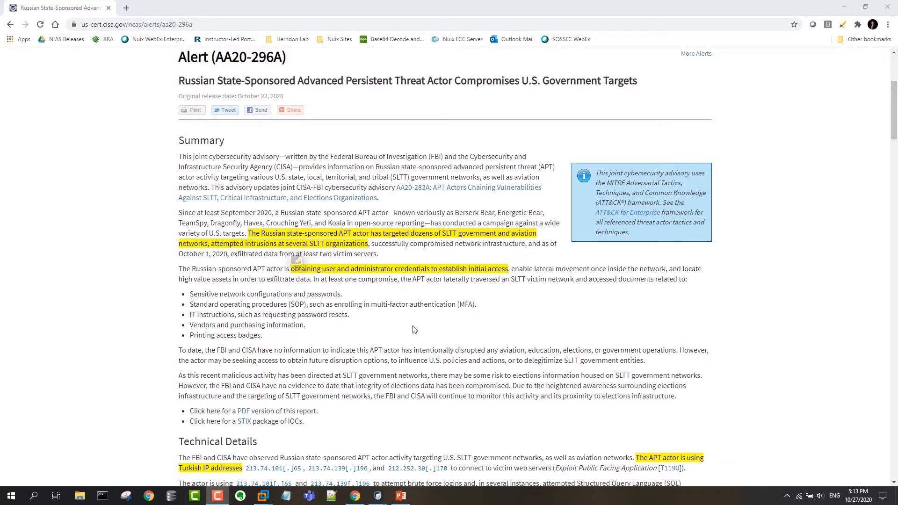
pyautogui.scroll(-3)
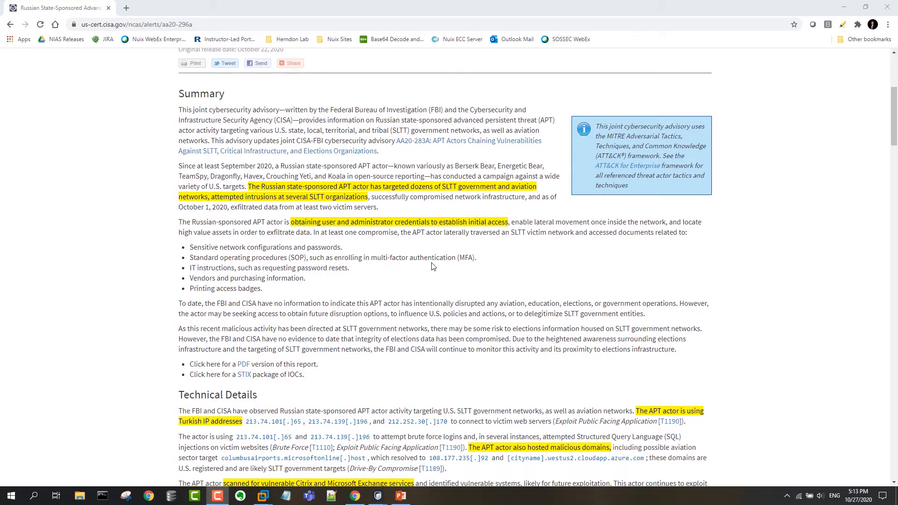
pyautogui.scroll(-3)
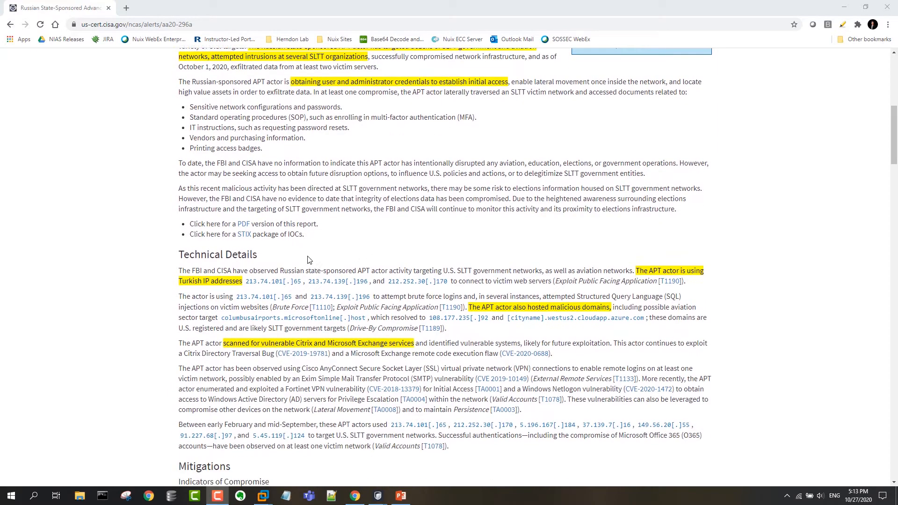
pyautogui.moveTo(283, 310)
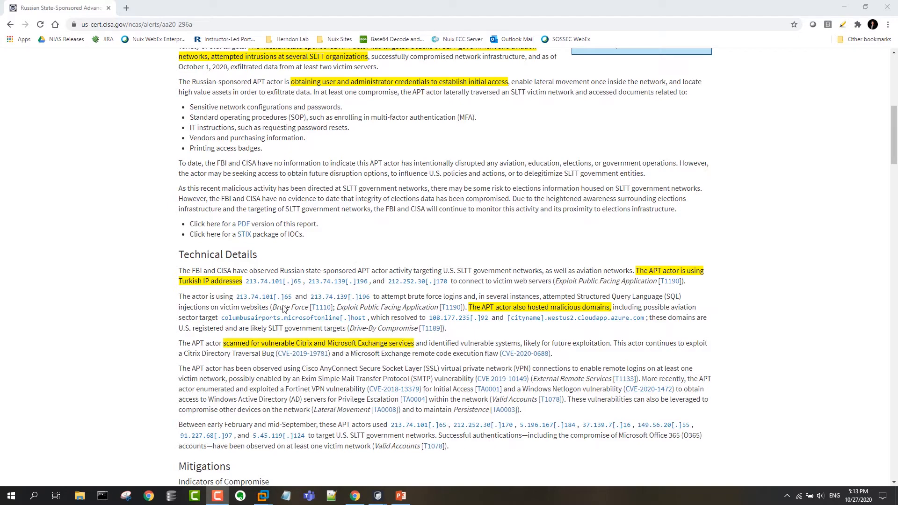
pyautogui.moveTo(156, 305)
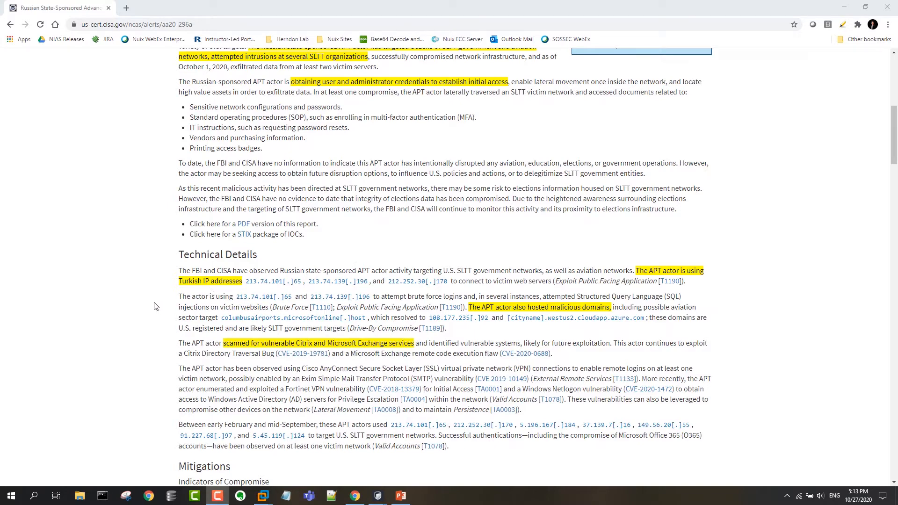
pyautogui.scroll(-3)
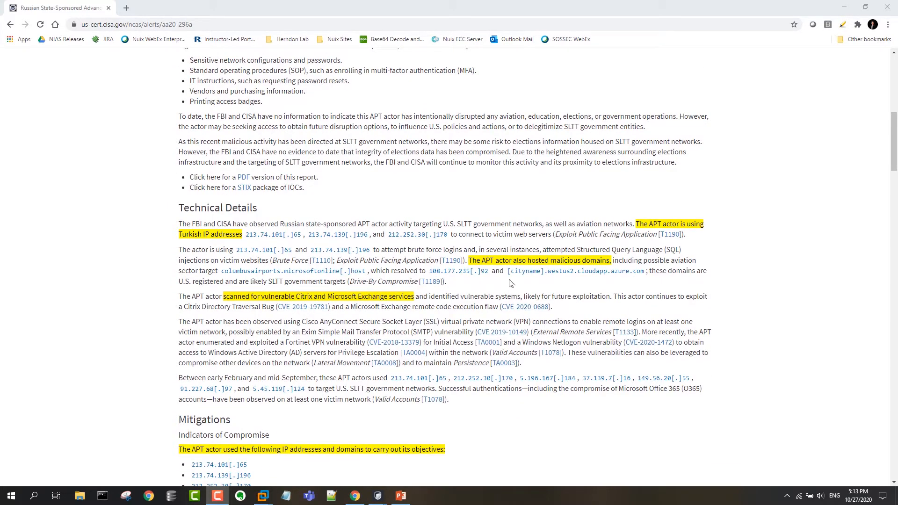
pyautogui.moveTo(491, 296)
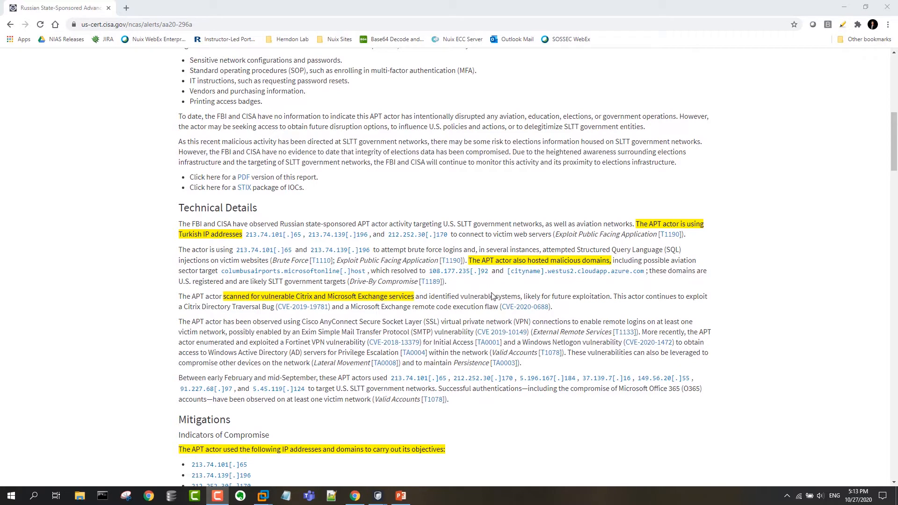
pyautogui.moveTo(483, 283)
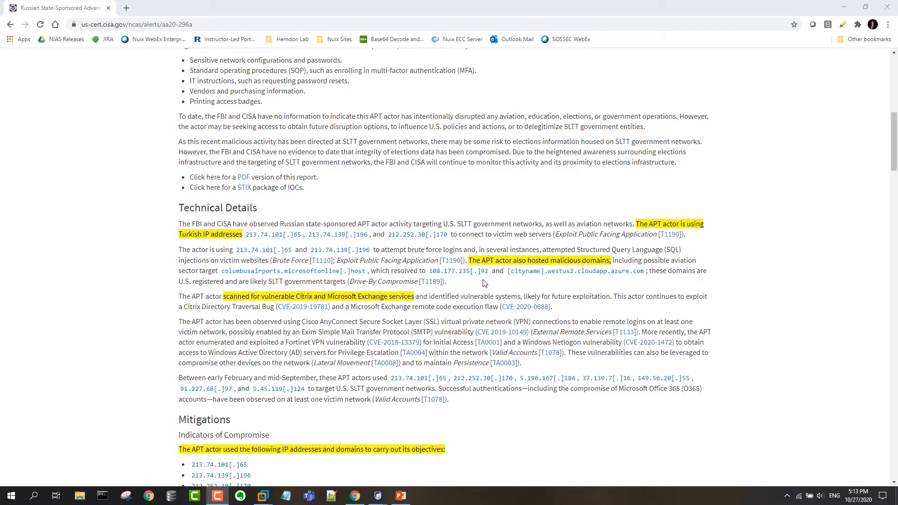
pyautogui.scroll(-3)
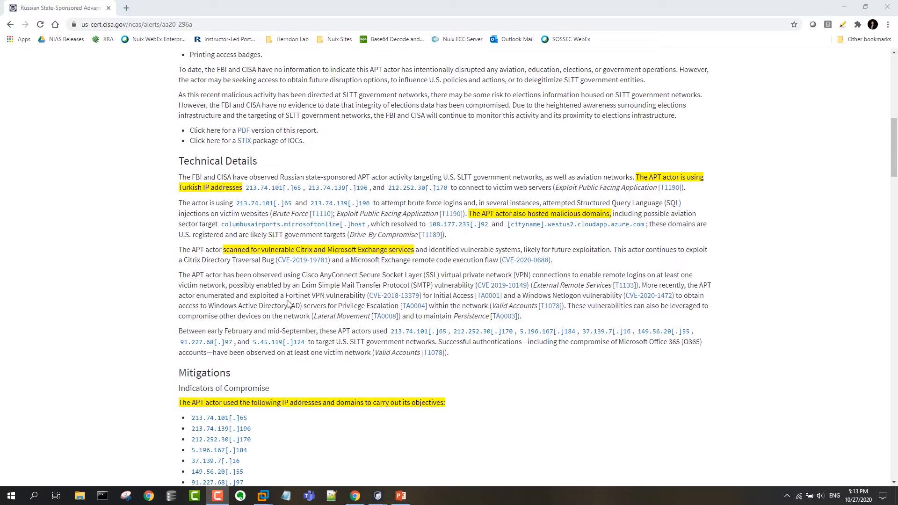
pyautogui.moveTo(230, 273)
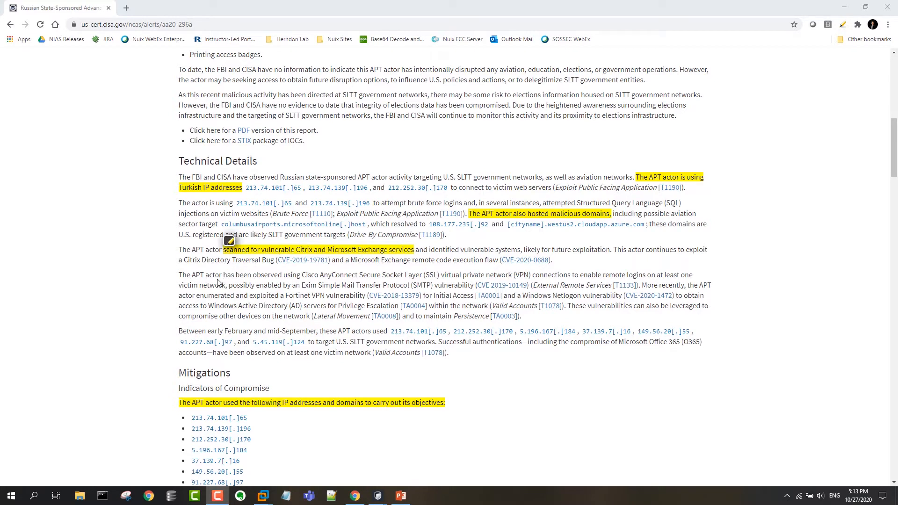
pyautogui.scroll(-3)
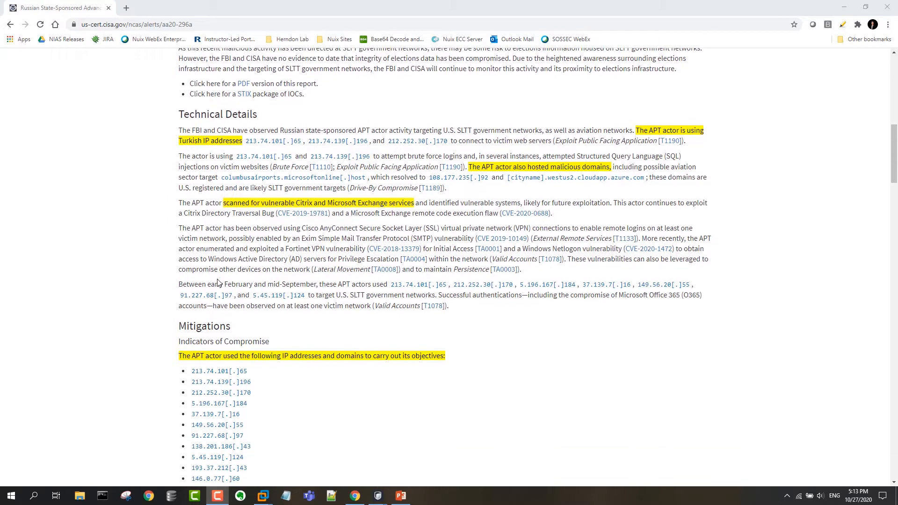
pyautogui.scroll(-3)
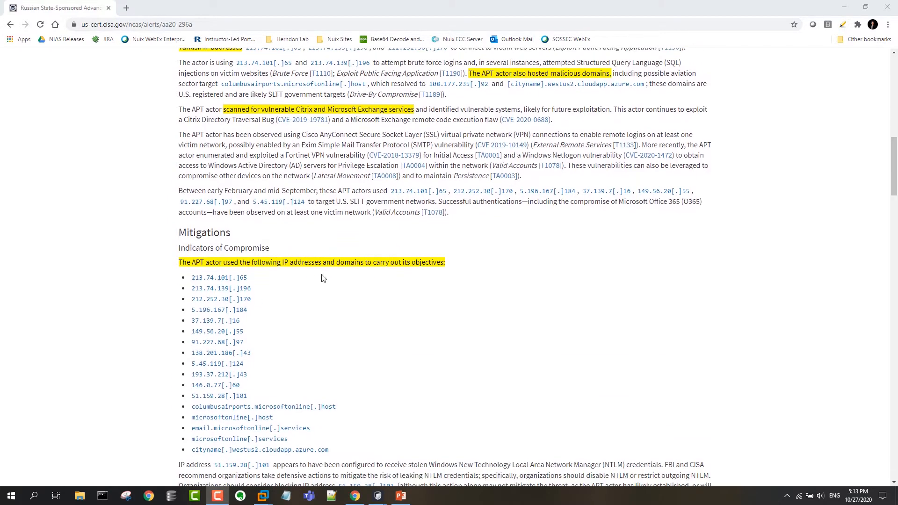
pyautogui.moveTo(304, 382)
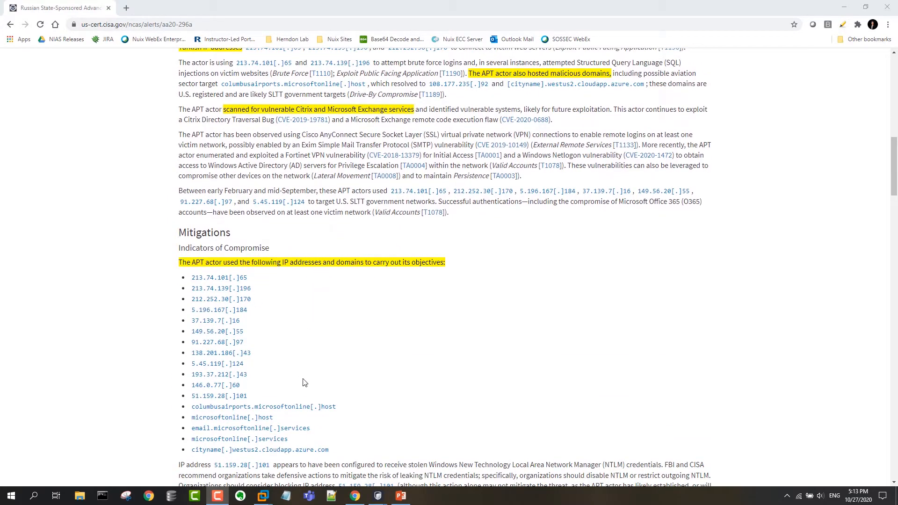
pyautogui.scroll(-3)
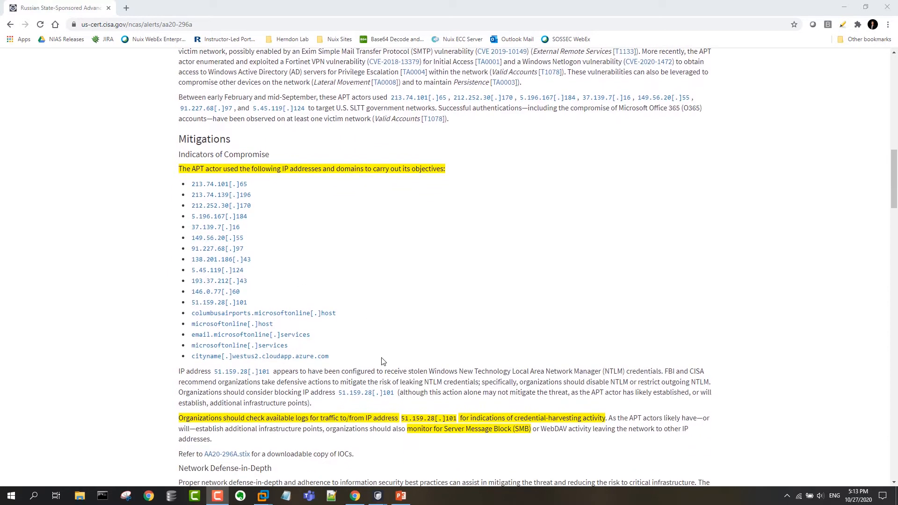
pyautogui.moveTo(380, 354)
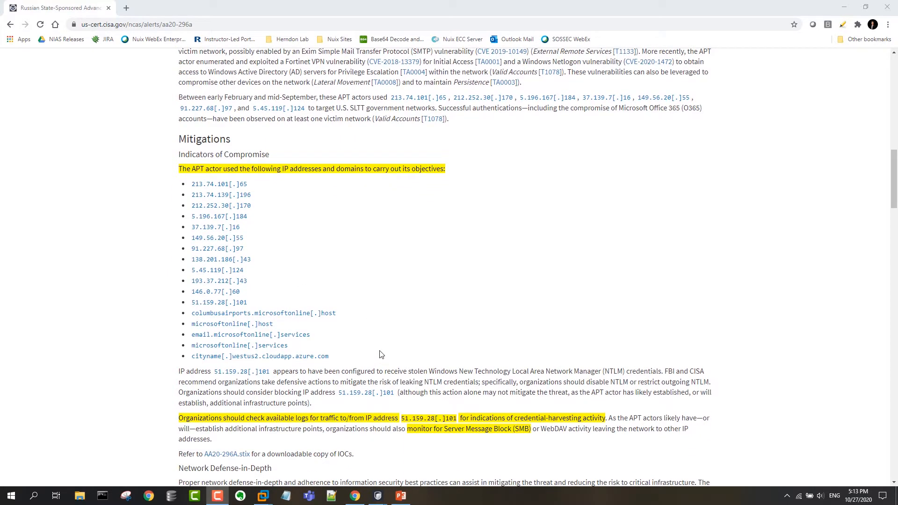
pyautogui.scroll(-3)
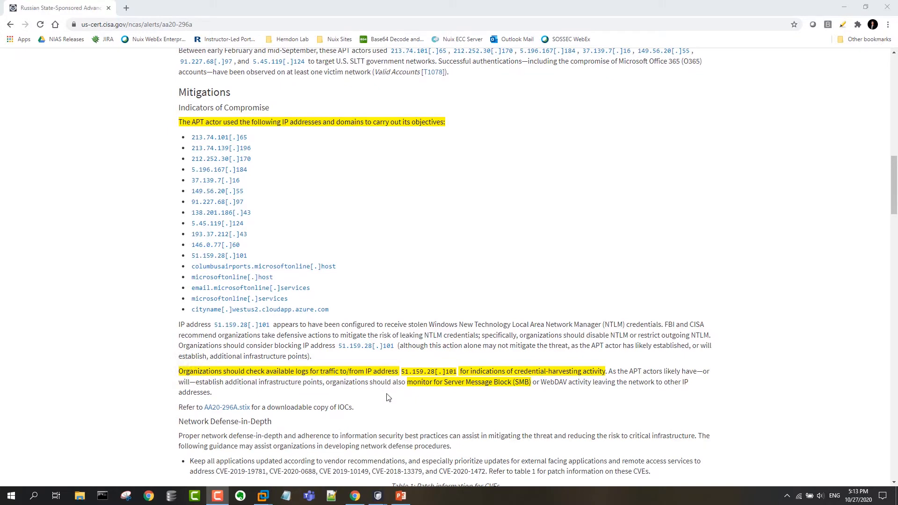
pyautogui.moveTo(473, 392)
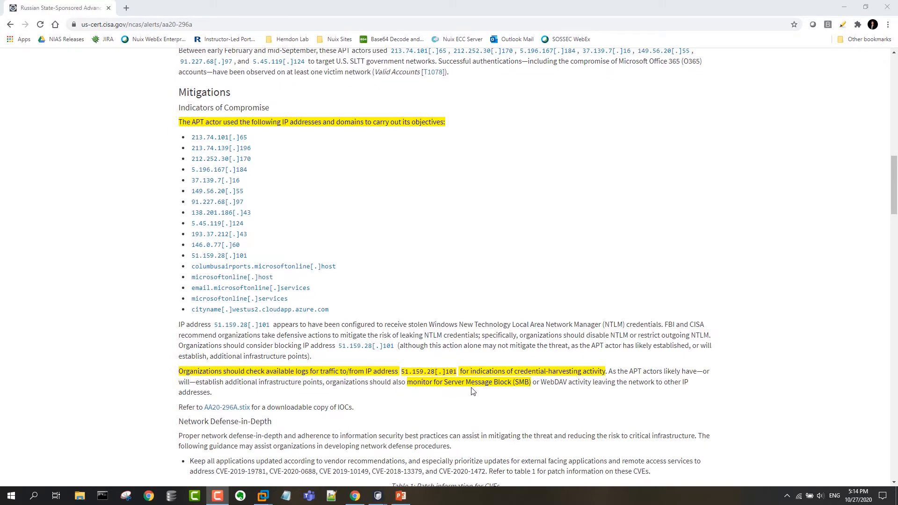
pyautogui.moveTo(500, 394)
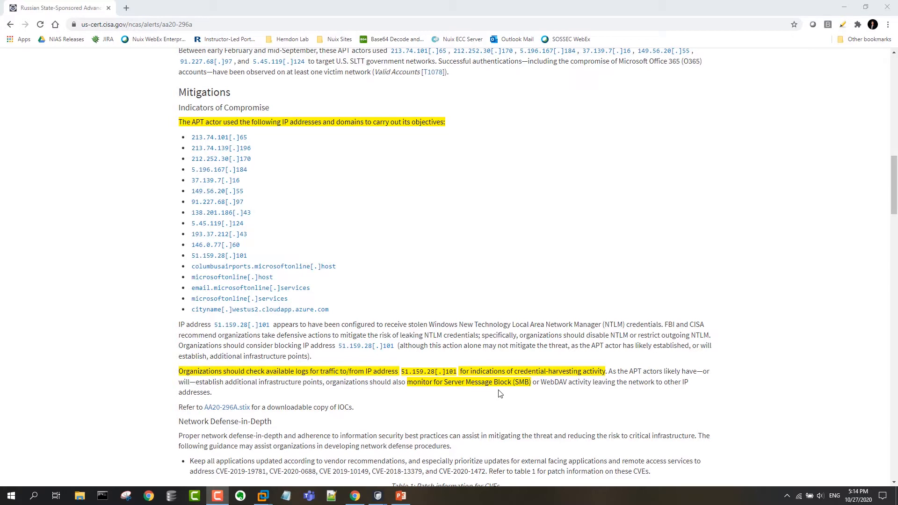
pyautogui.moveTo(350, 405)
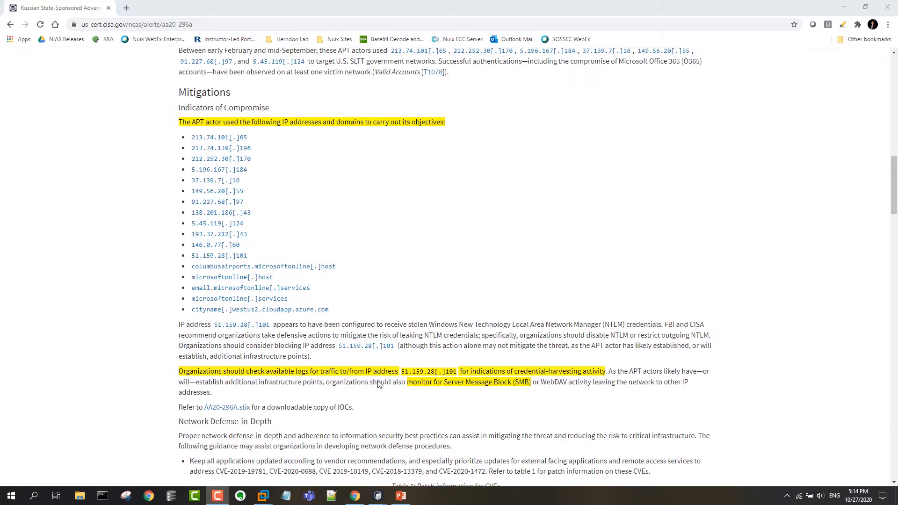
pyautogui.moveTo(379, 391)
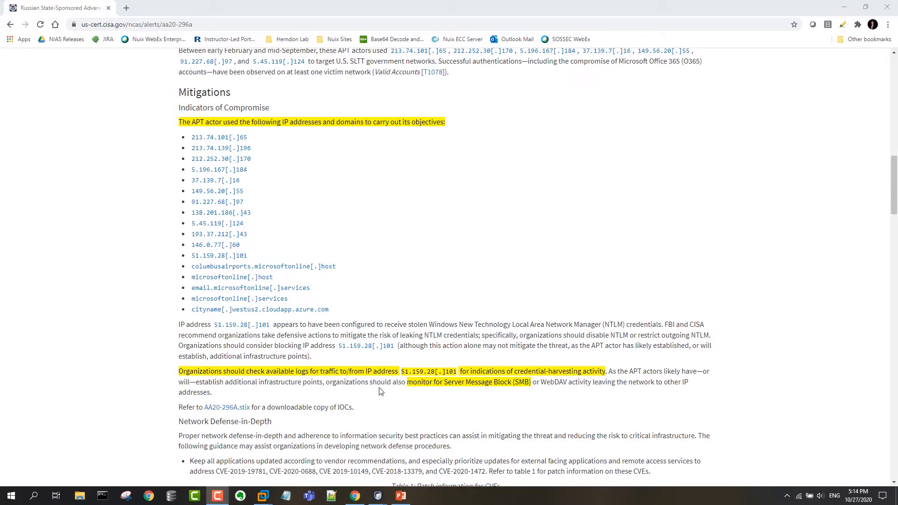
pyautogui.scroll(3)
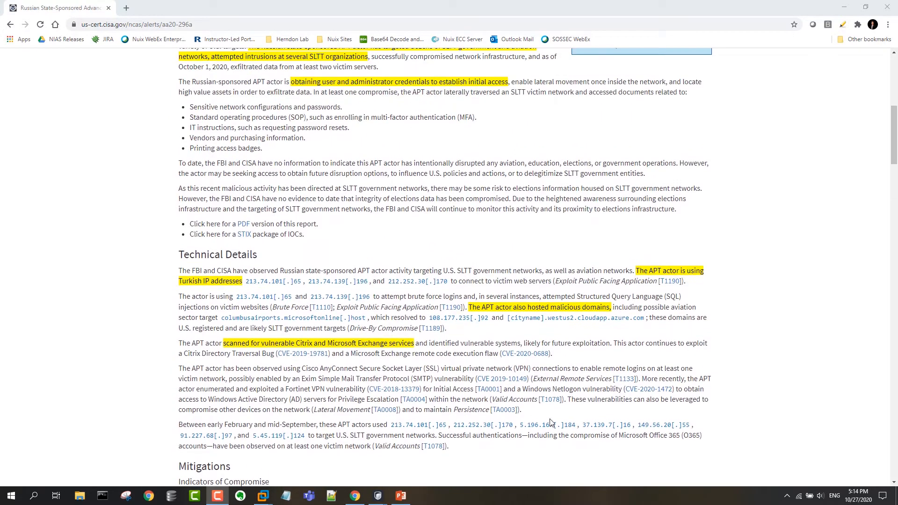
pyautogui.moveTo(598, 186)
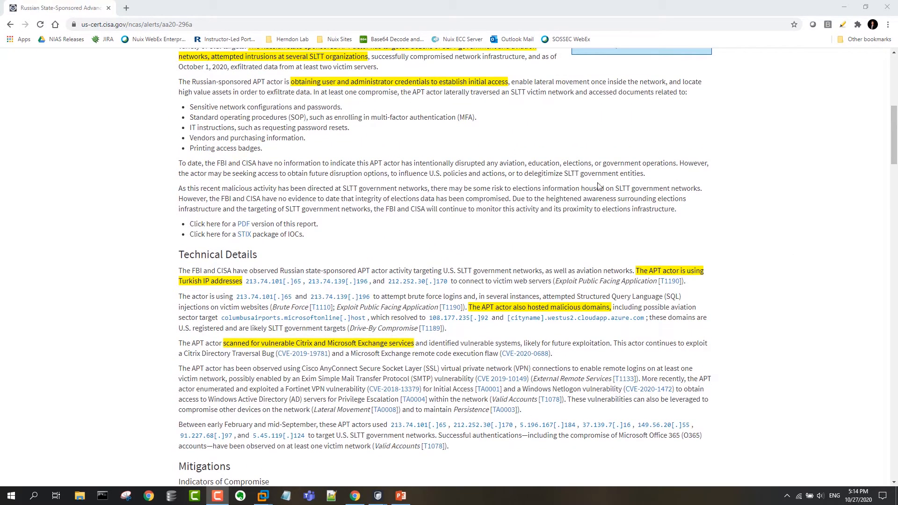
pyautogui.moveTo(564, 350)
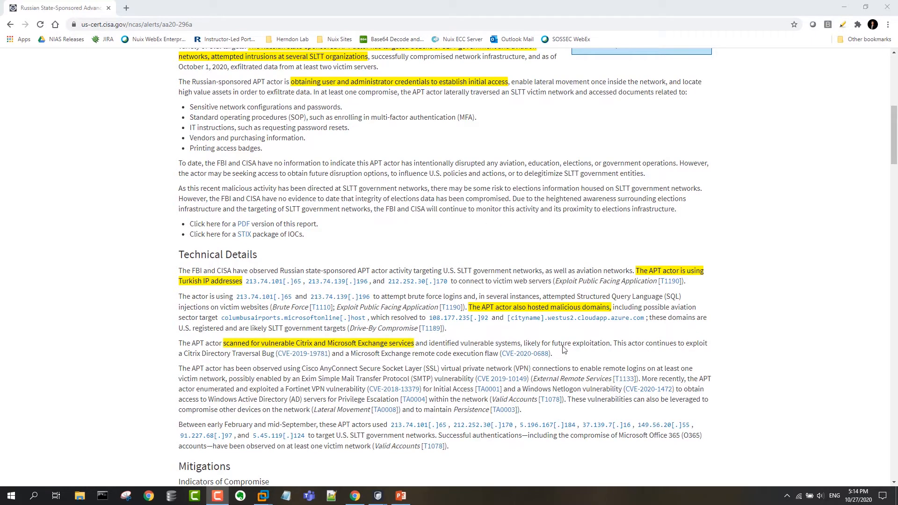
pyautogui.scroll(3)
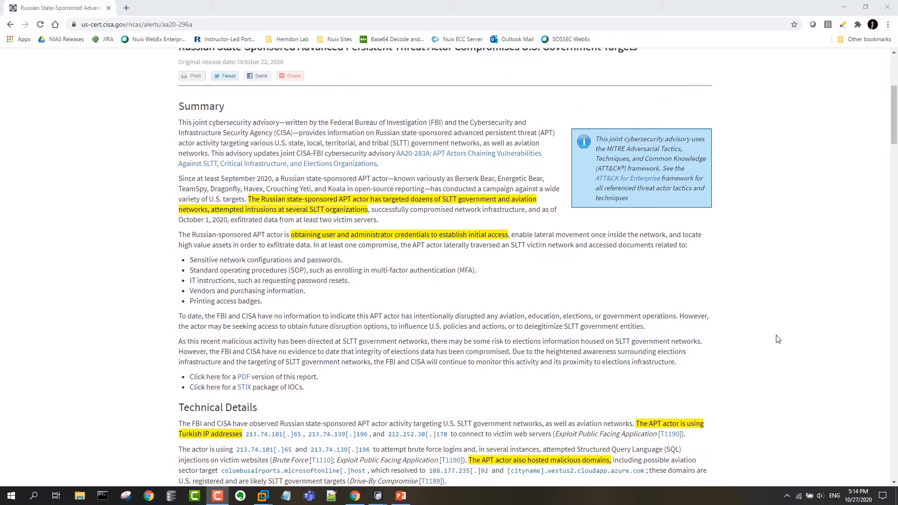
pyautogui.scroll(3)
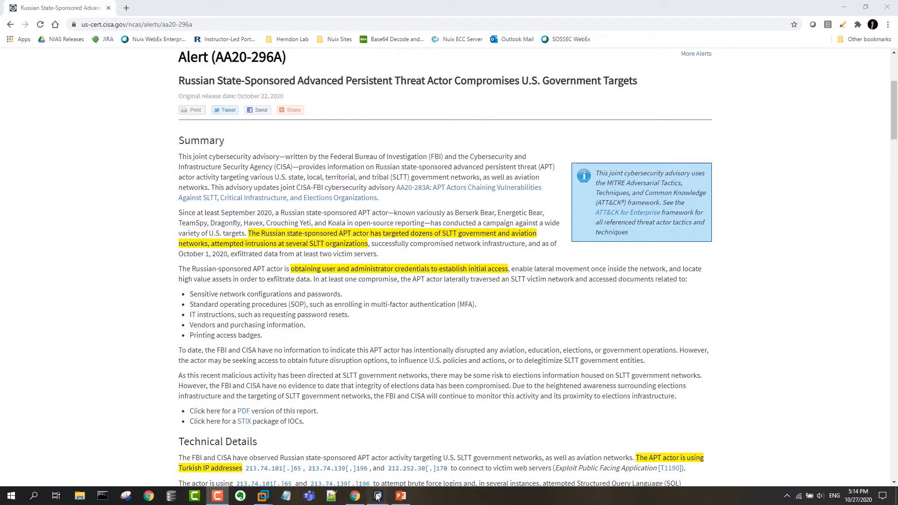
pyautogui.click(377, 496)
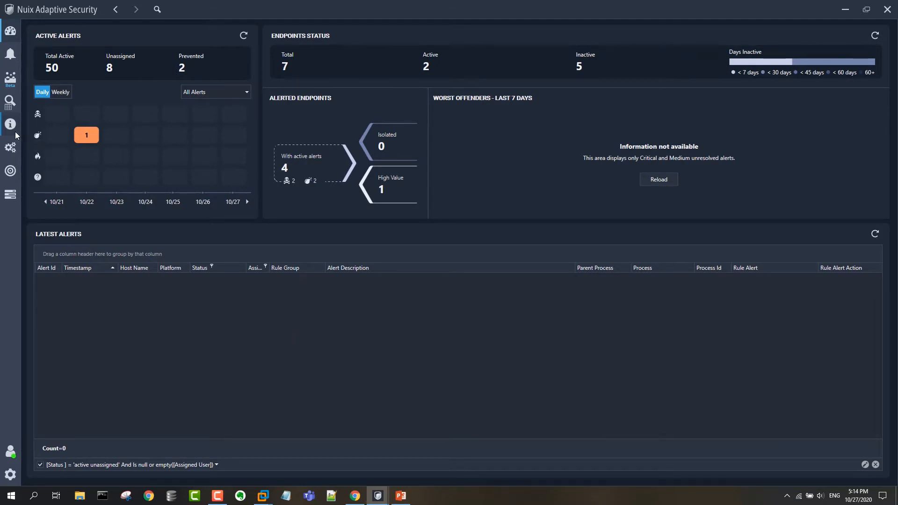
pyautogui.click(10, 102)
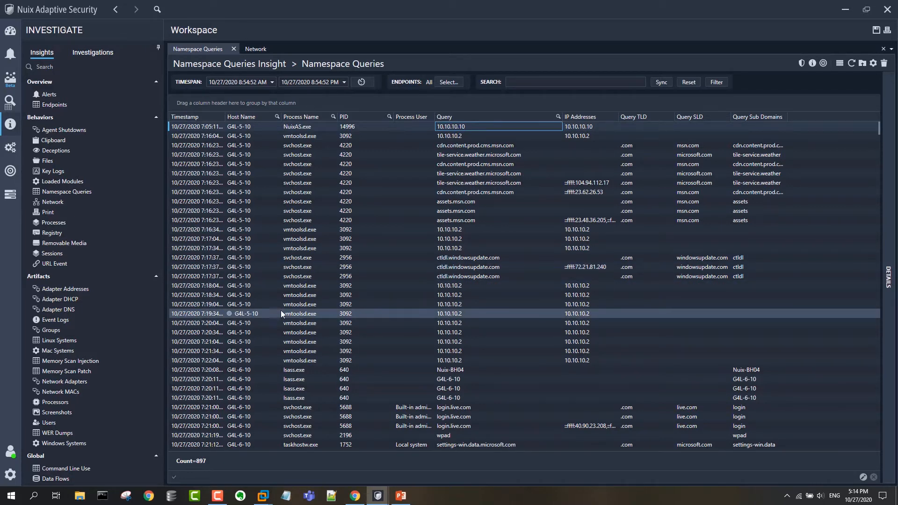
# Group the namespace queries by the Query TLD column (.com, .ms, .net, .tr)
pyautogui.click(468, 267)
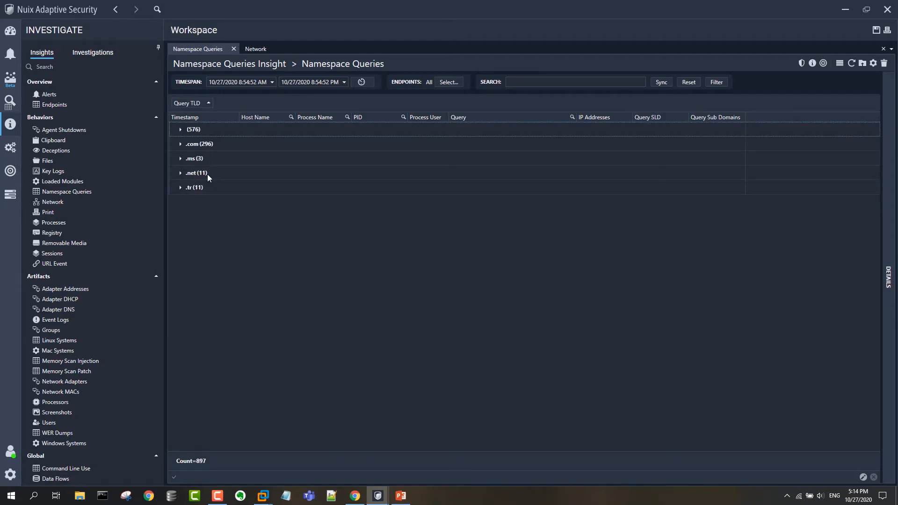
pyautogui.moveTo(198, 201)
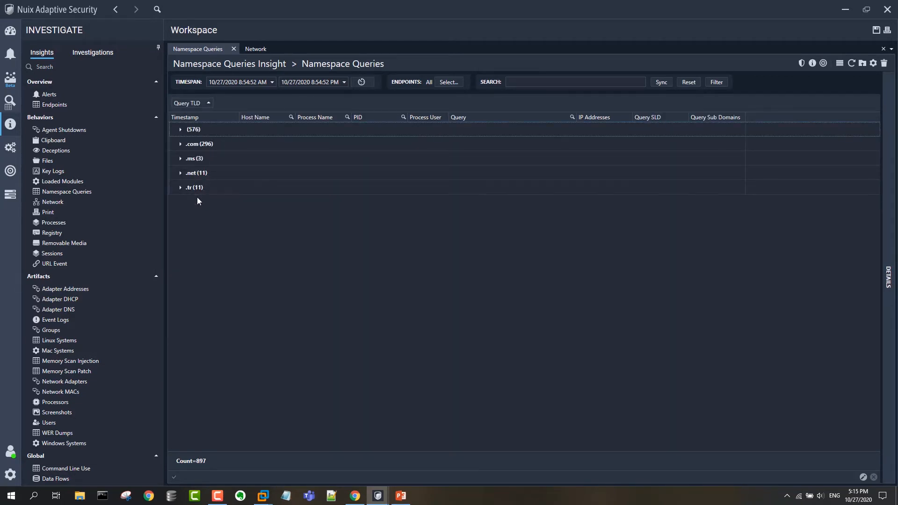
pyautogui.moveTo(194, 187)
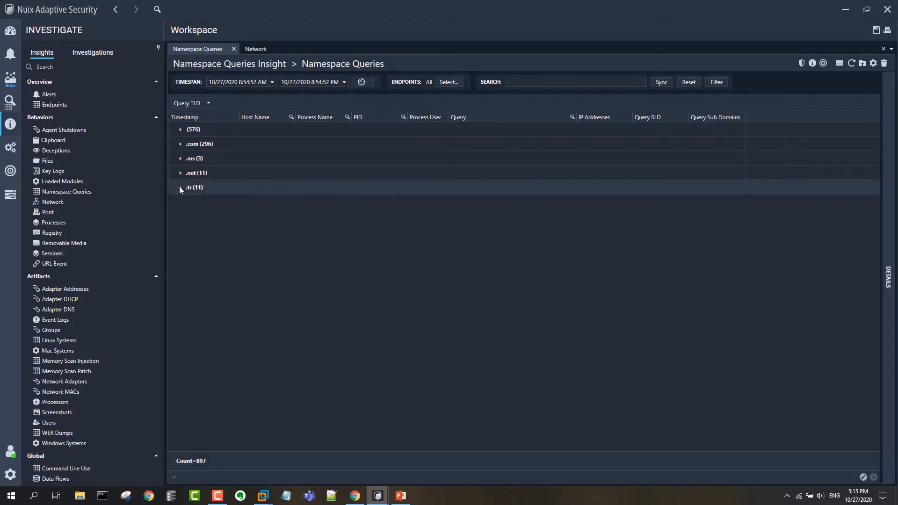
# Expand the .tr (11) group and inspect the ktb.gov.tr and kultur.gov.tr queries
pyautogui.click(181, 187)
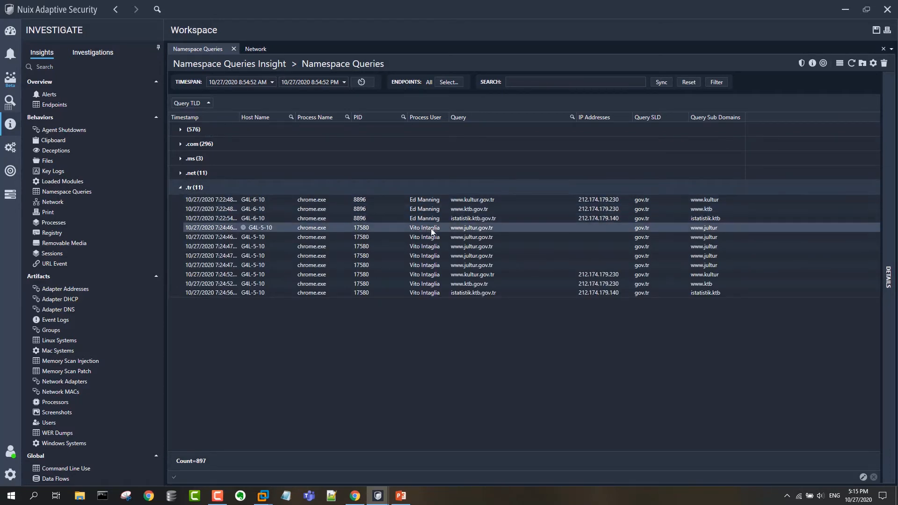
pyautogui.click(469, 208)
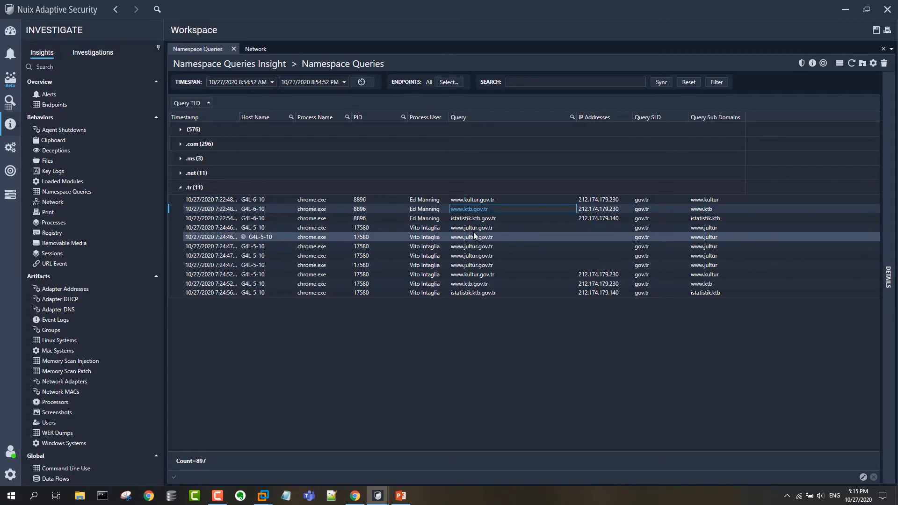
pyautogui.click(471, 265)
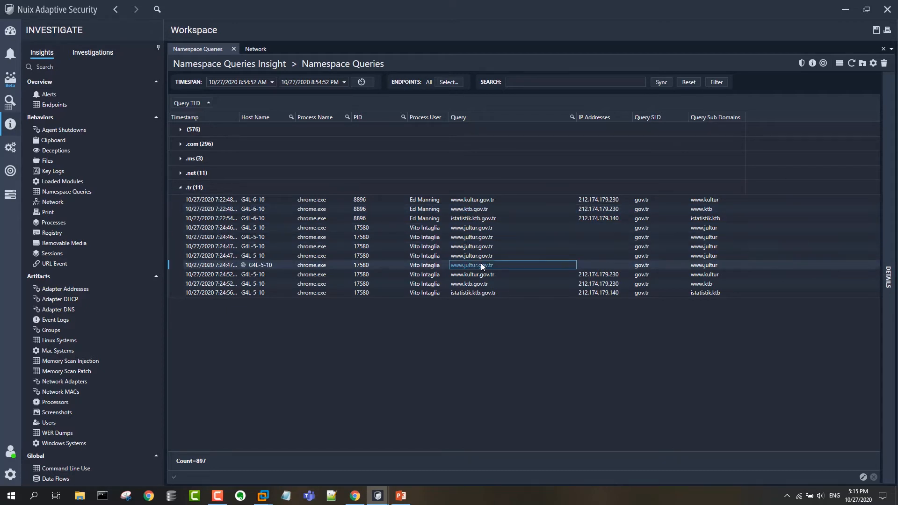
pyautogui.moveTo(490, 270)
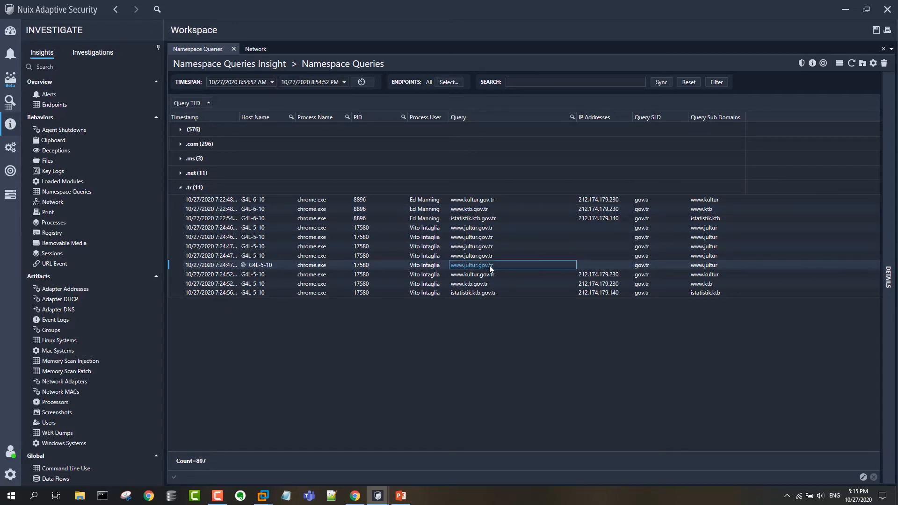
pyautogui.moveTo(288, 294)
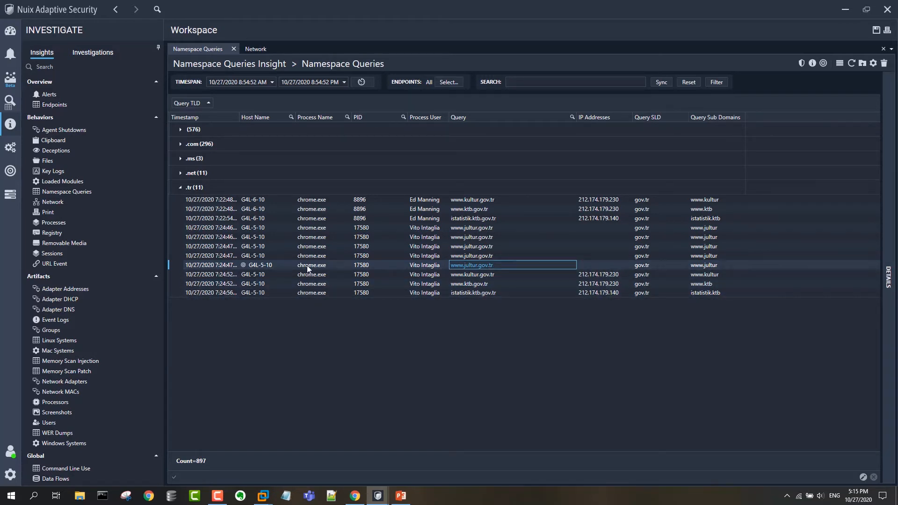
pyautogui.moveTo(326, 267)
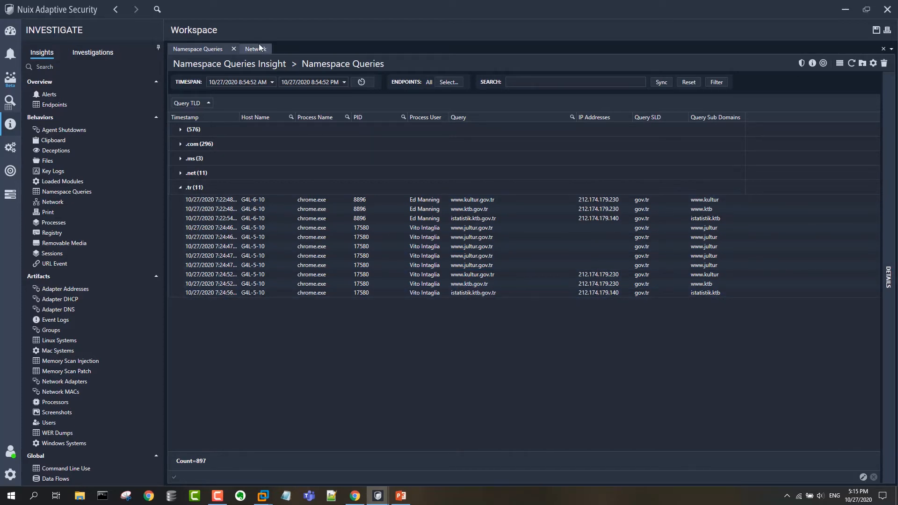
# Open the Network insight and review several outbound chrome.exe connection records
pyautogui.click(244, 49)
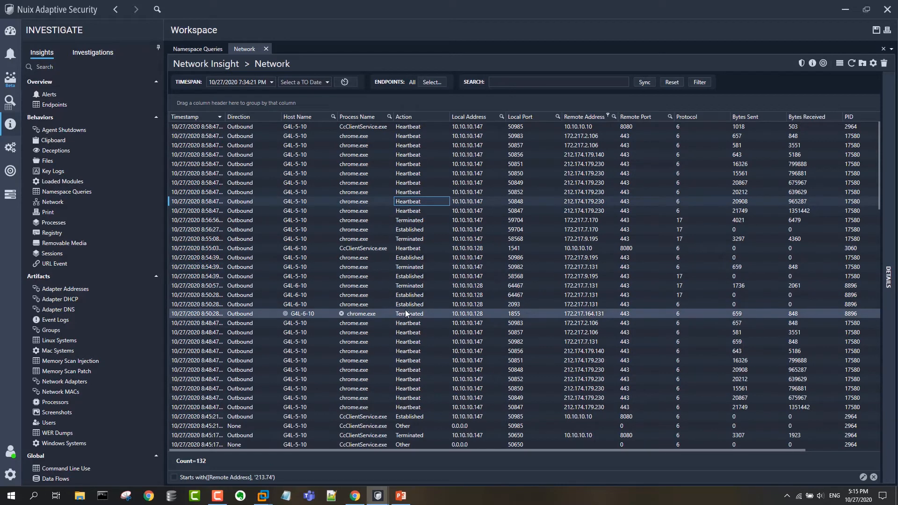
pyautogui.click(424, 342)
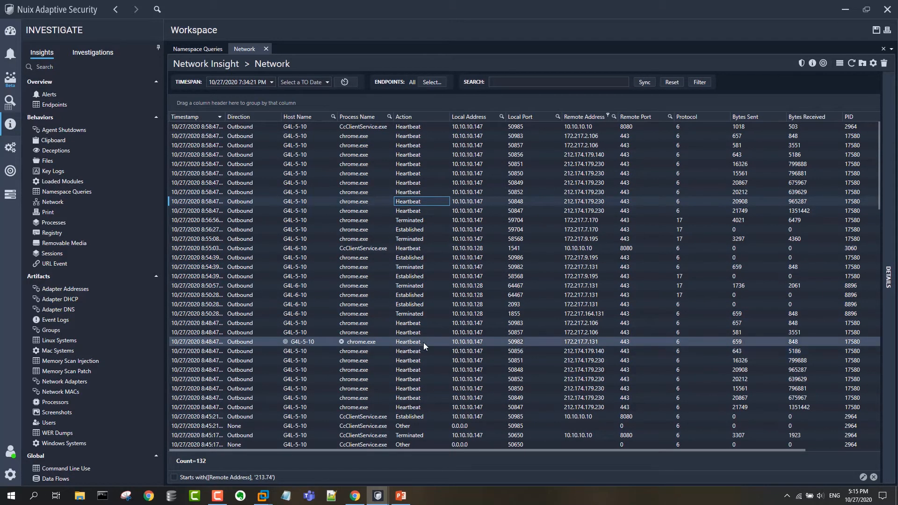
pyautogui.click(470, 322)
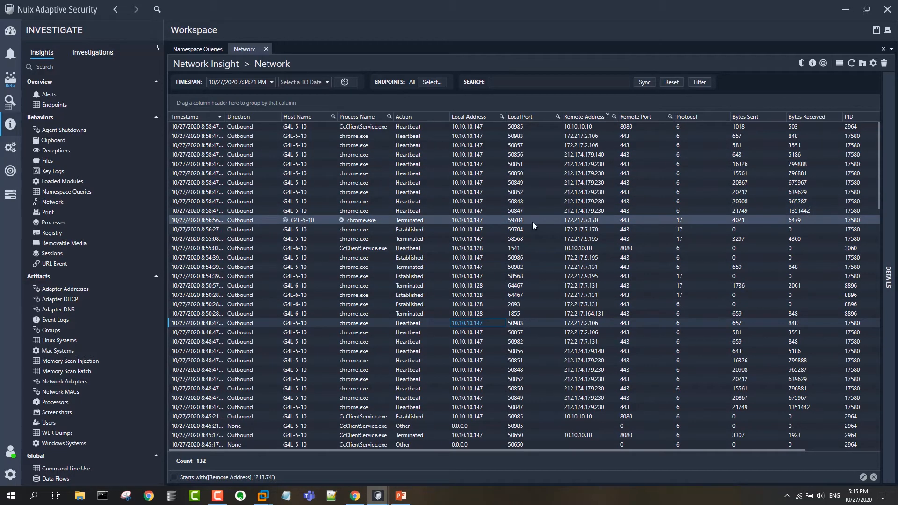
pyautogui.click(361, 201)
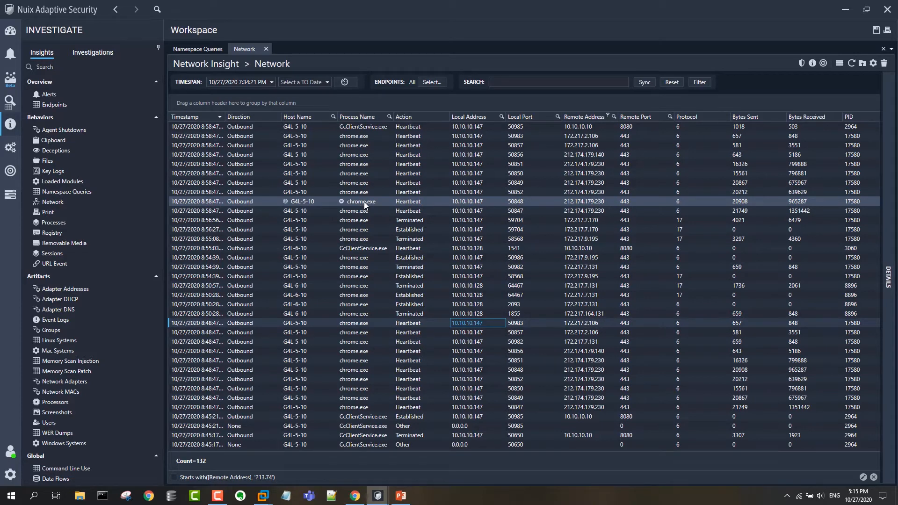
pyautogui.moveTo(383, 208)
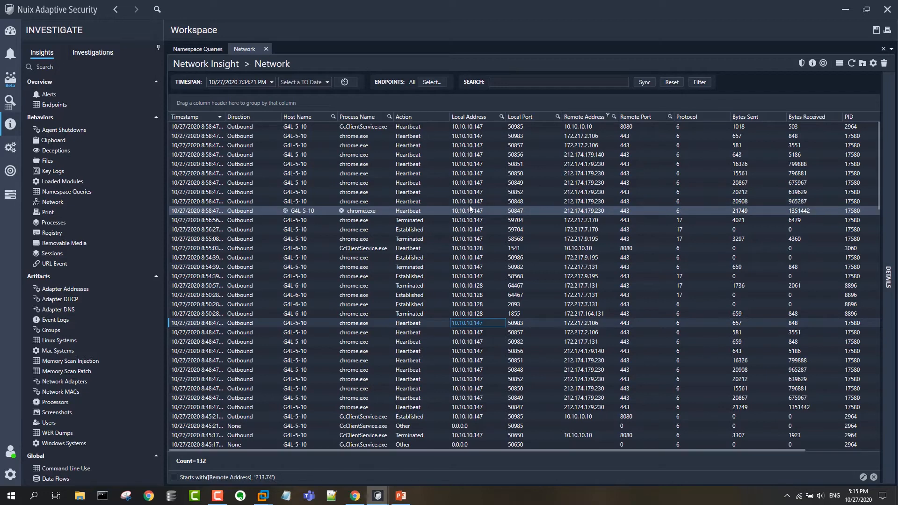
pyautogui.moveTo(514, 207)
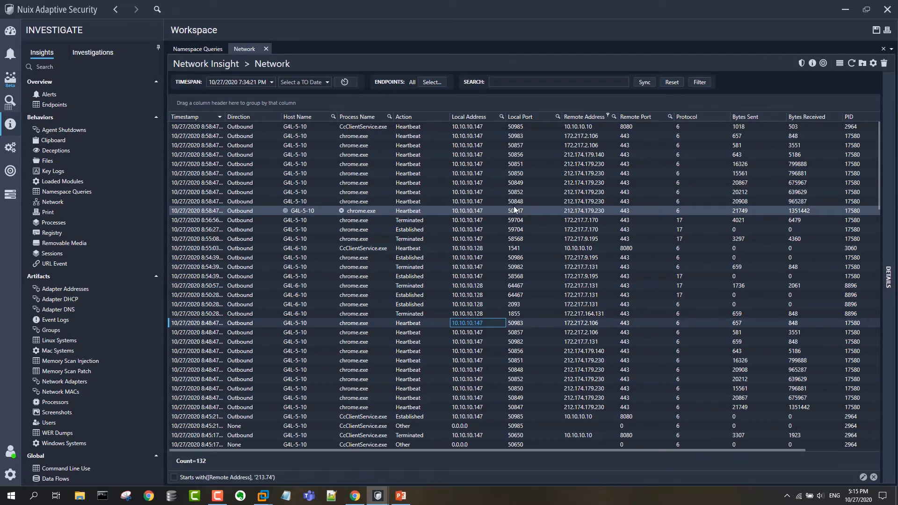
pyautogui.moveTo(734, 214)
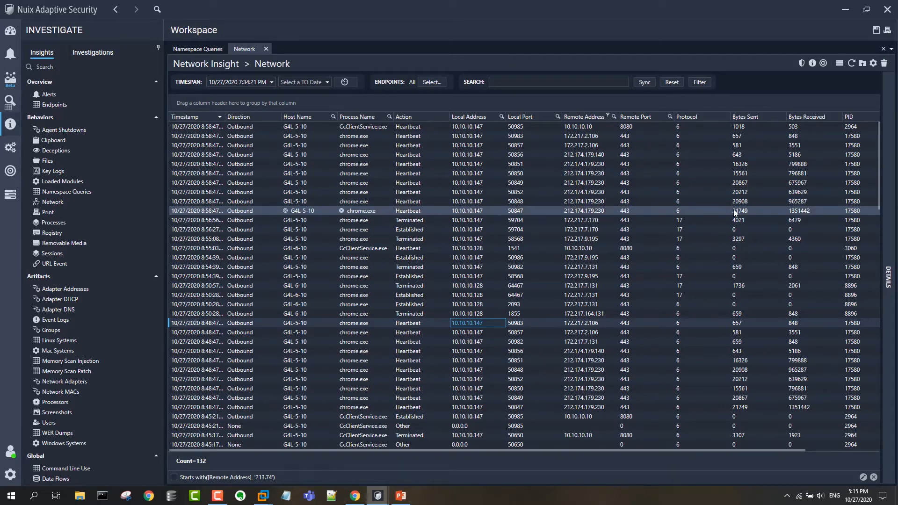
pyautogui.moveTo(802, 213)
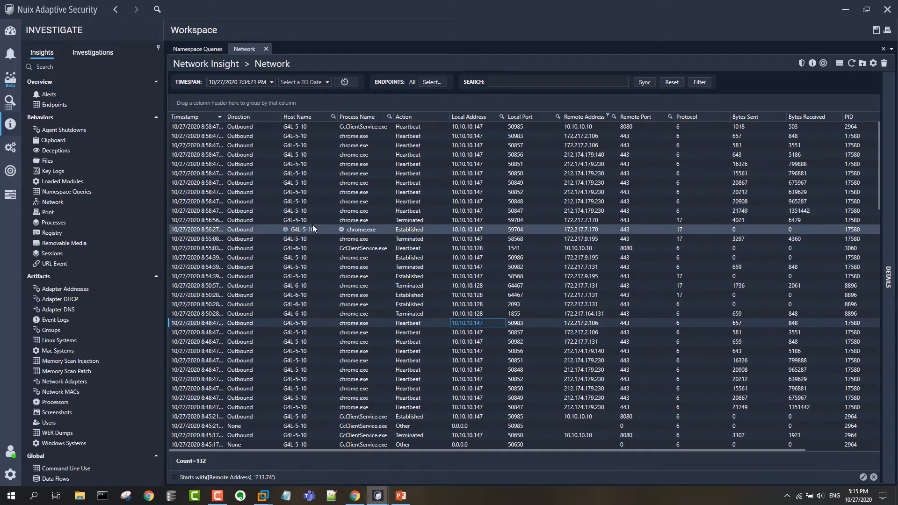
pyautogui.click(355, 388)
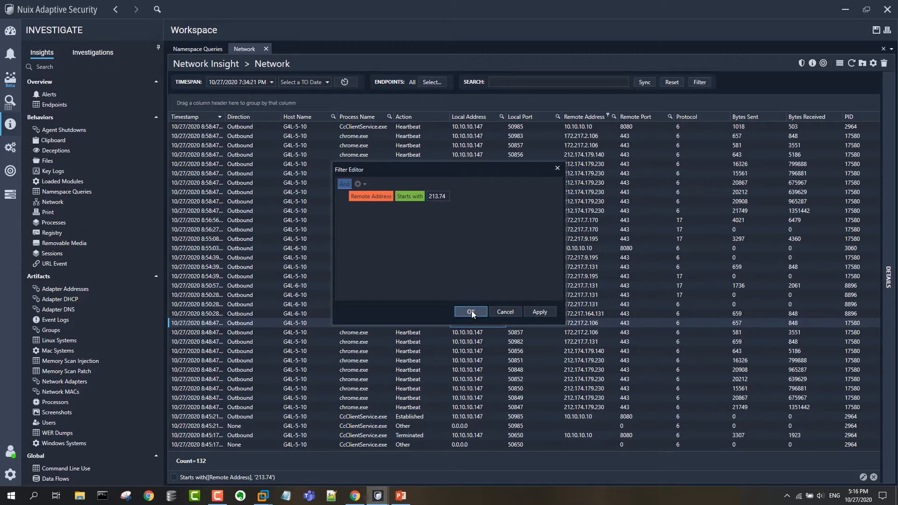
# Apply the 213.74 remote-address filter, disable it, and select a G4L-6-10 connection
pyautogui.click(470, 311)
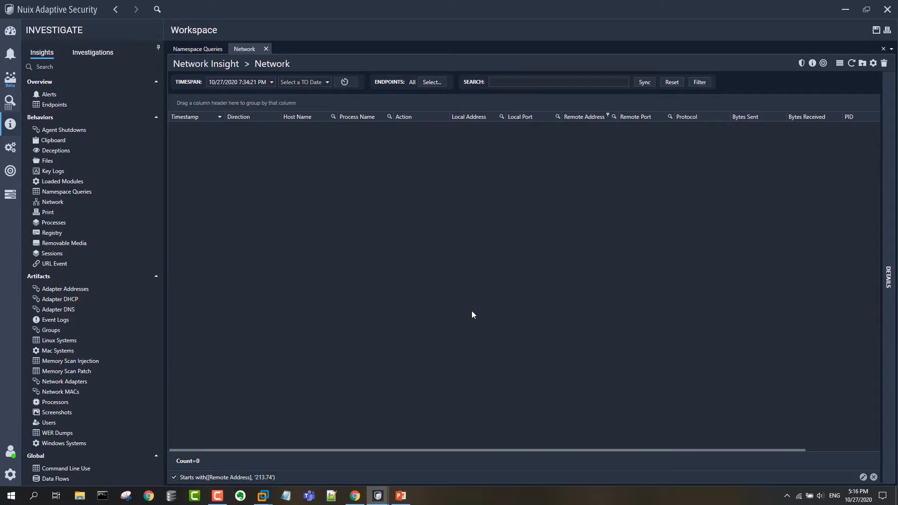
pyautogui.moveTo(221, 475)
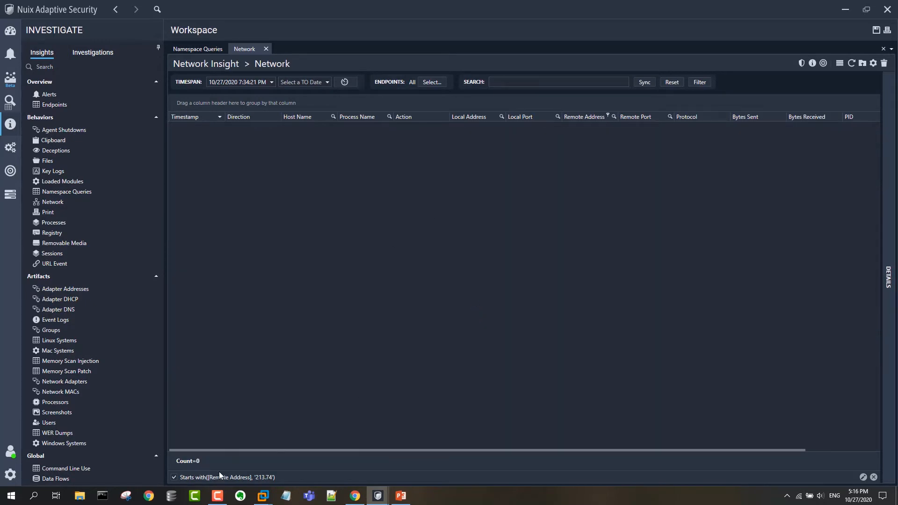
pyautogui.click(174, 477)
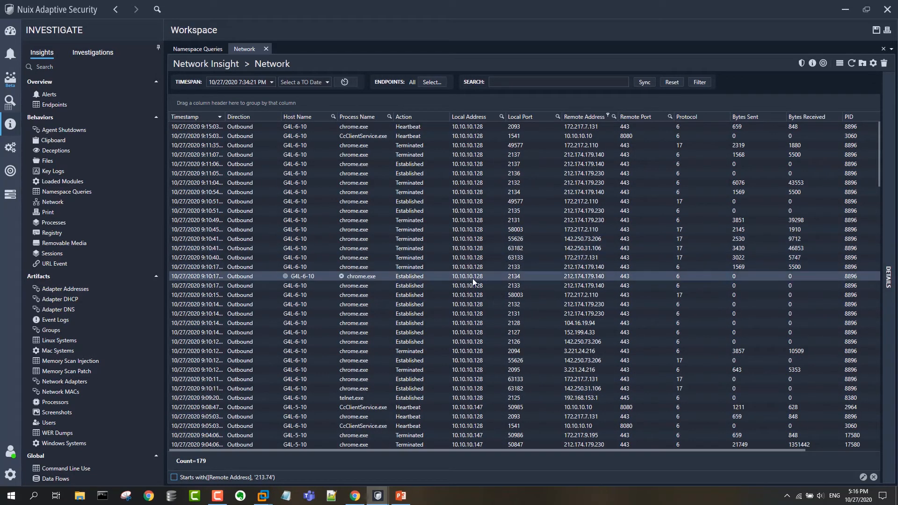
pyautogui.click(468, 276)
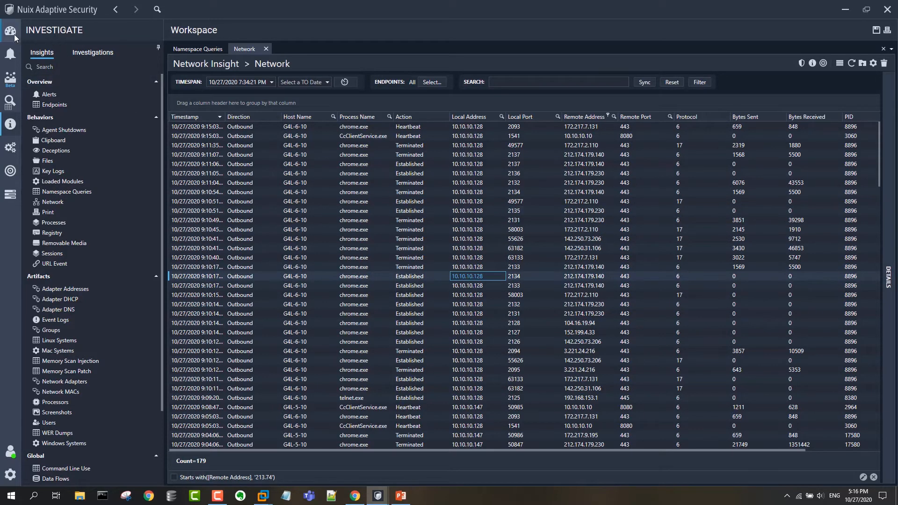
# Open the Logic Rule Editor on Common Definitions to view the C2 domain list
pyautogui.click(9, 31)
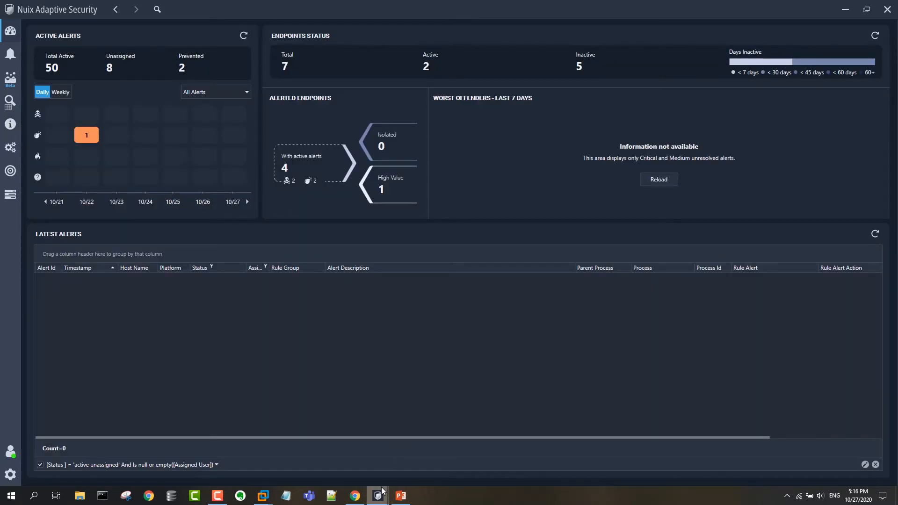
pyautogui.moveTo(378, 494)
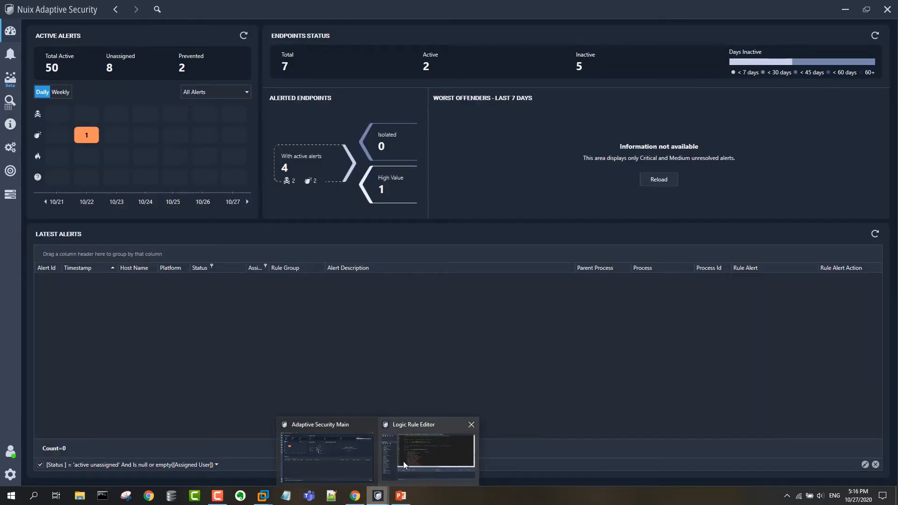
pyautogui.click(427, 452)
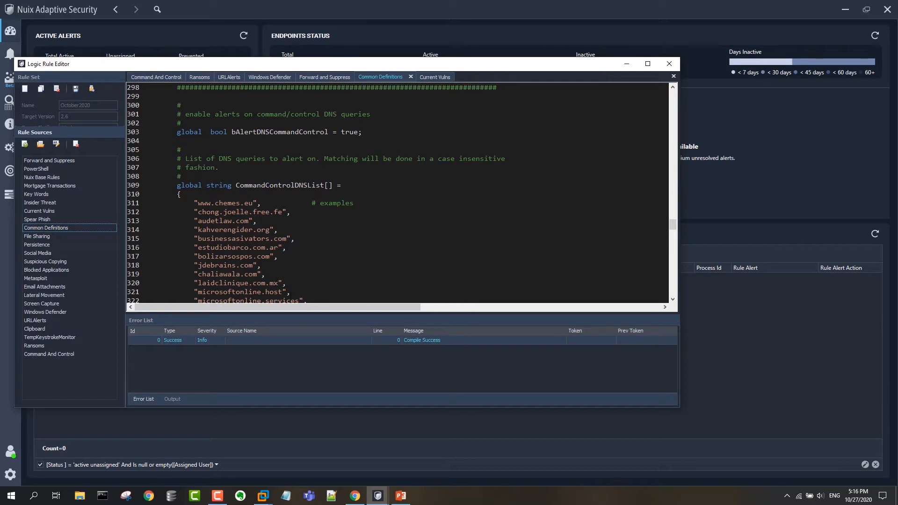
pyautogui.scroll(-3)
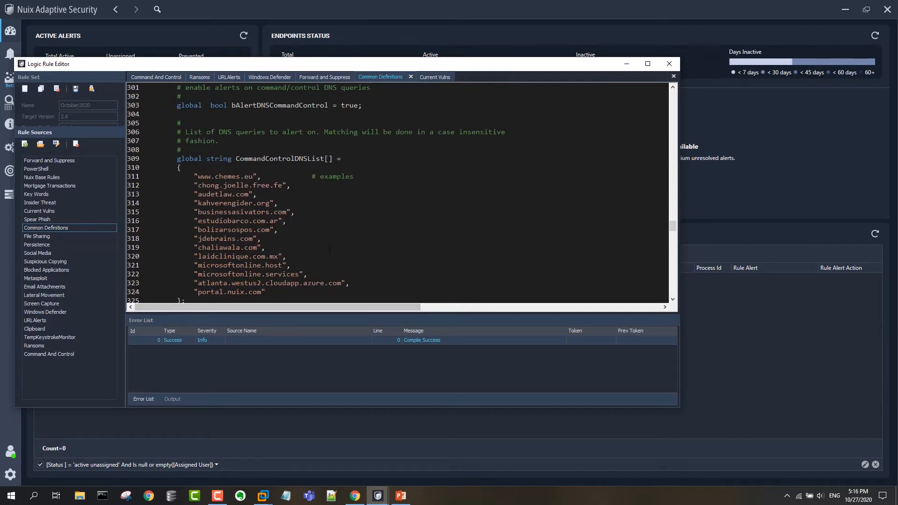
pyautogui.scroll(-3)
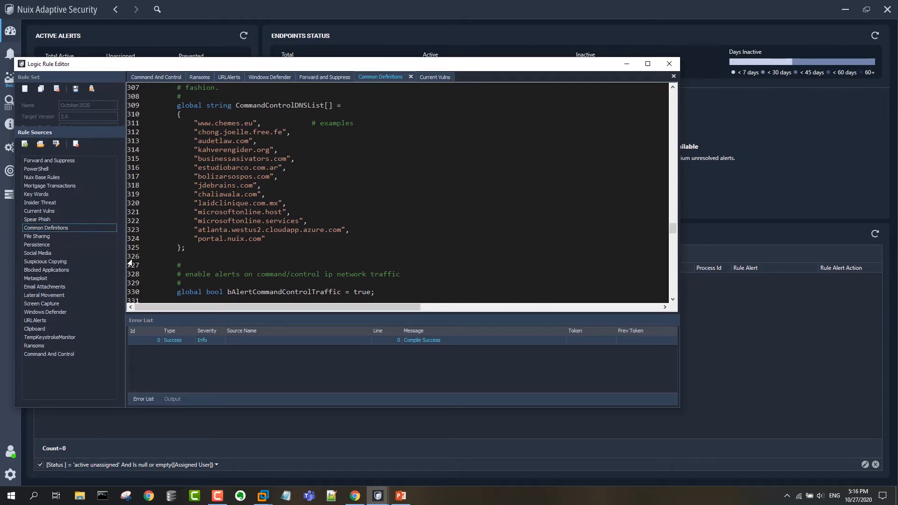
pyautogui.scroll(-3)
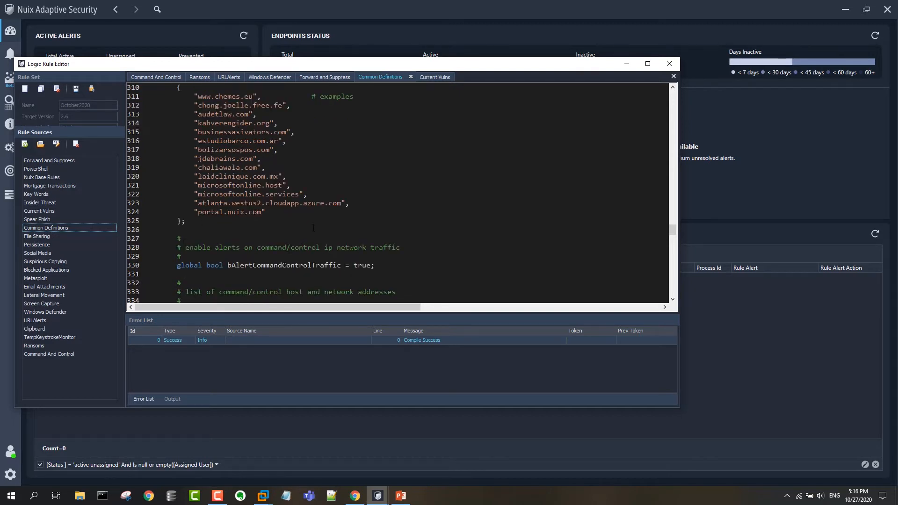
# Scroll Common Definitions down to the CommandControlIpList array
pyautogui.scroll(-3)
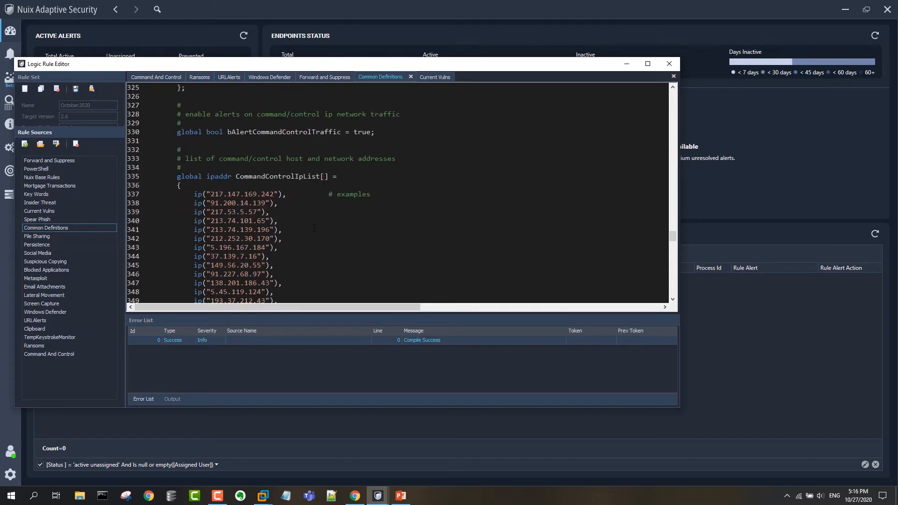
pyautogui.scroll(-3)
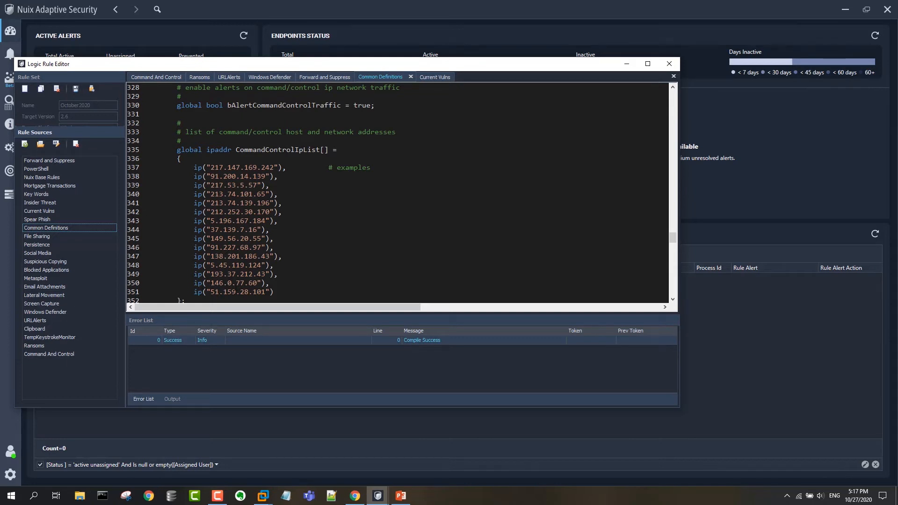
pyautogui.scroll(-3)
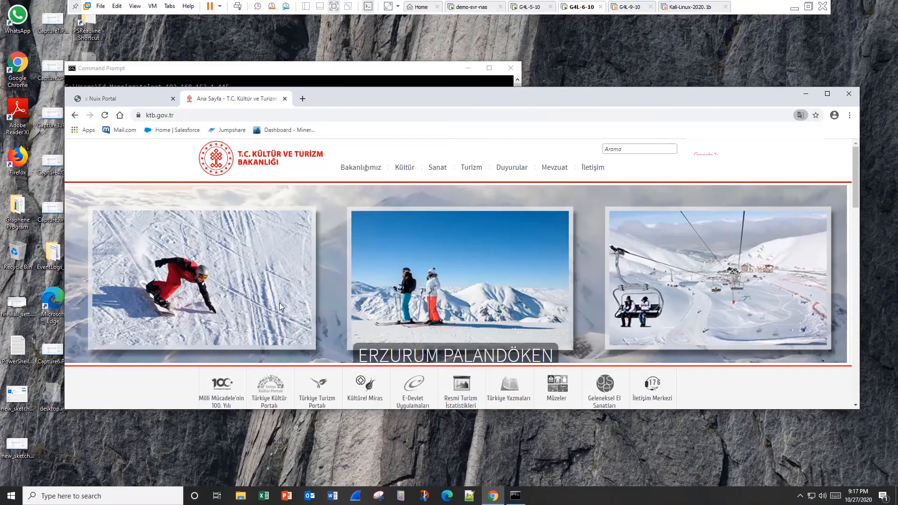
# Reload the portal.nuix.com login page in its Chrome tab
pyautogui.click(102, 98)
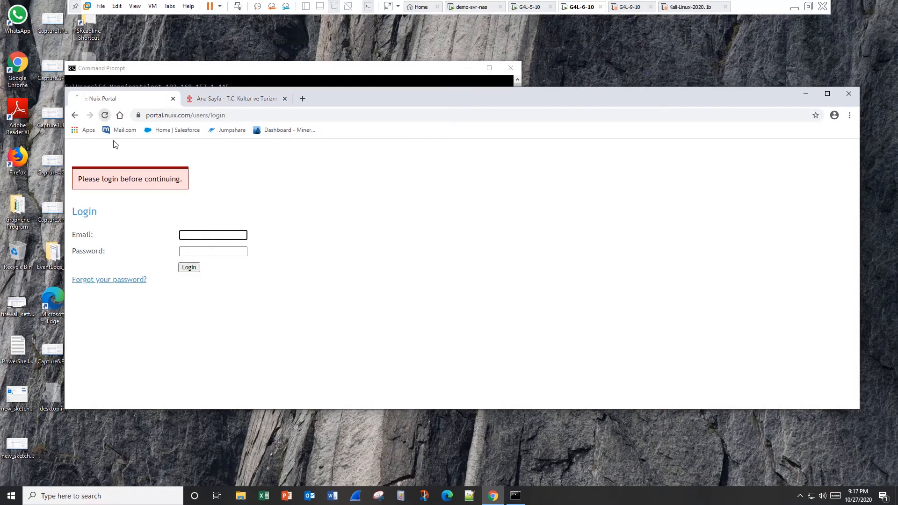
pyautogui.click(105, 115)
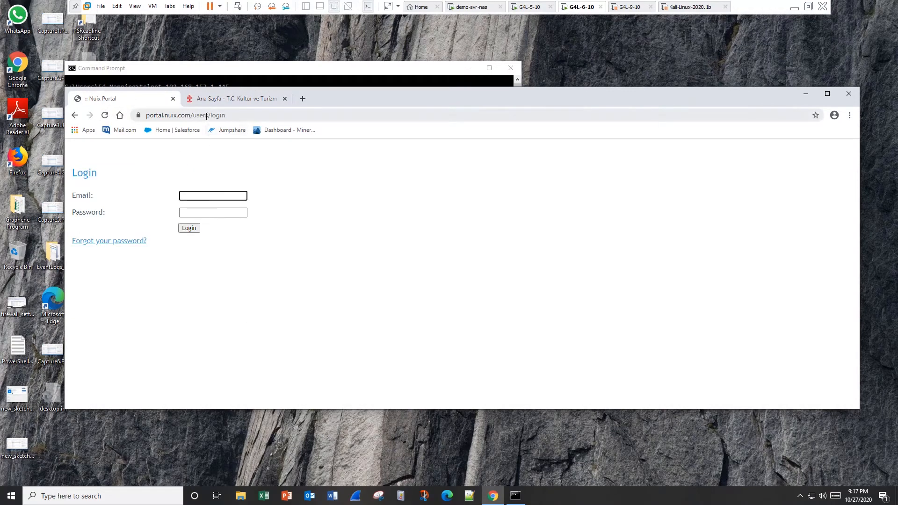
pyautogui.click(186, 115)
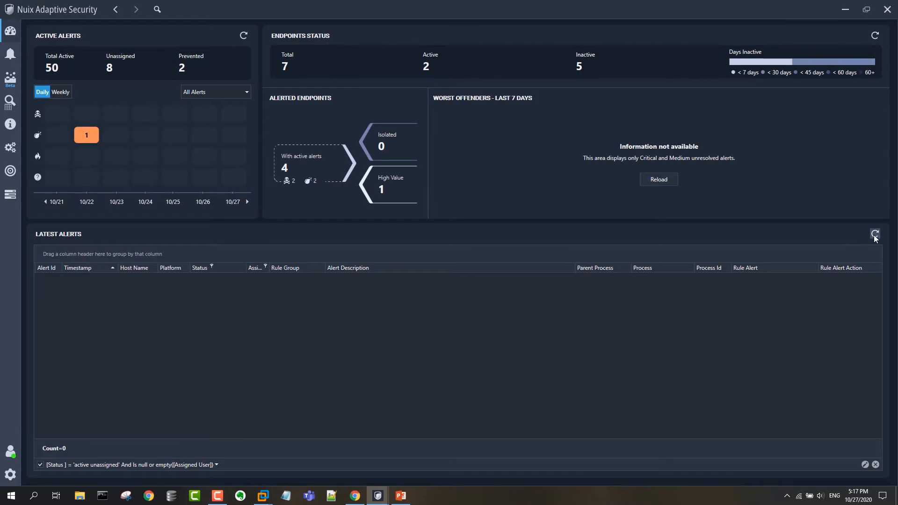
# Refresh Latest Alerts and inspect the new chrome.exe 'known command and control DNS name' alert
pyautogui.click(875, 234)
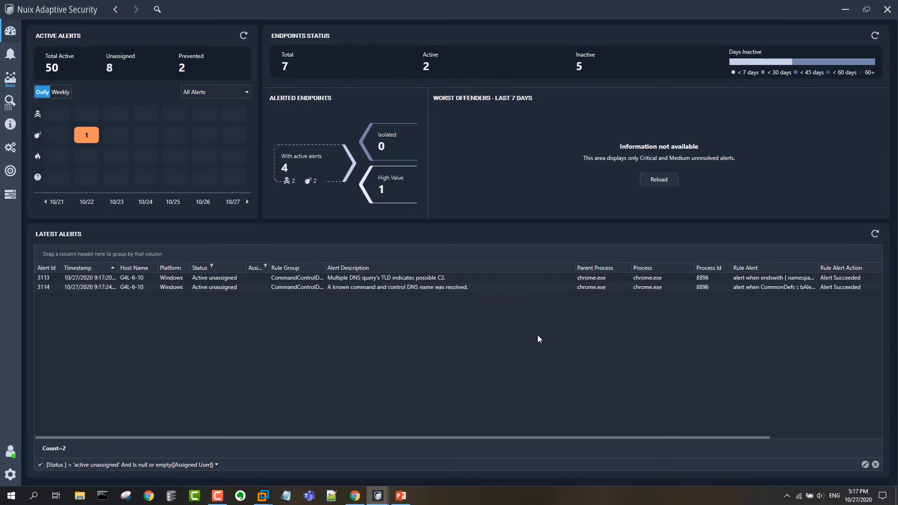
pyautogui.moveTo(438, 314)
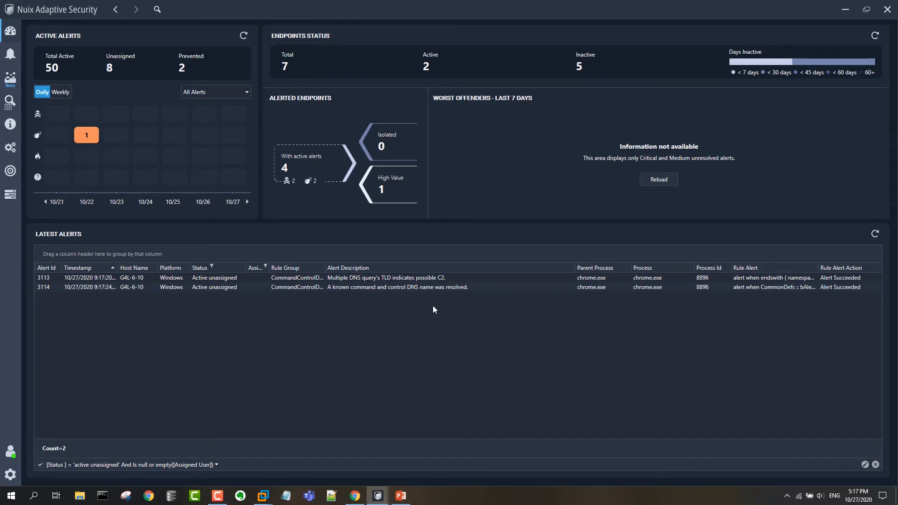
pyautogui.click(397, 287)
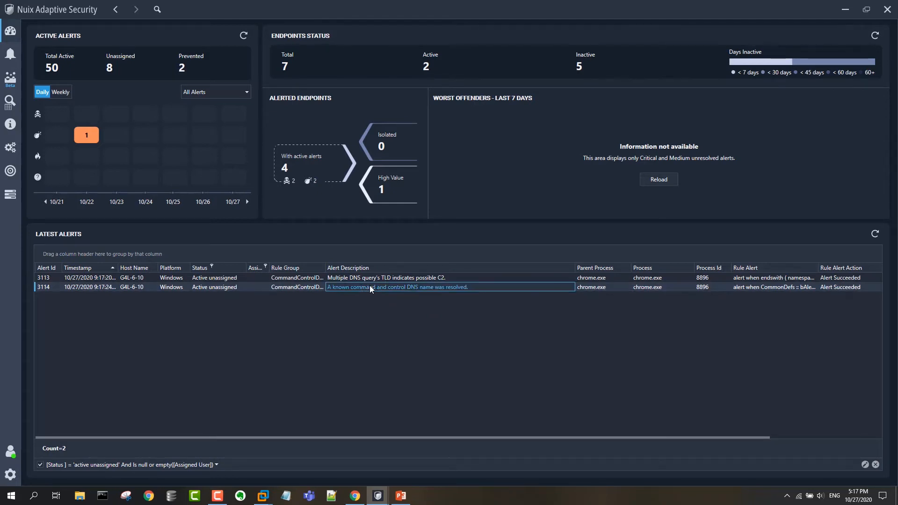
pyautogui.moveTo(408, 297)
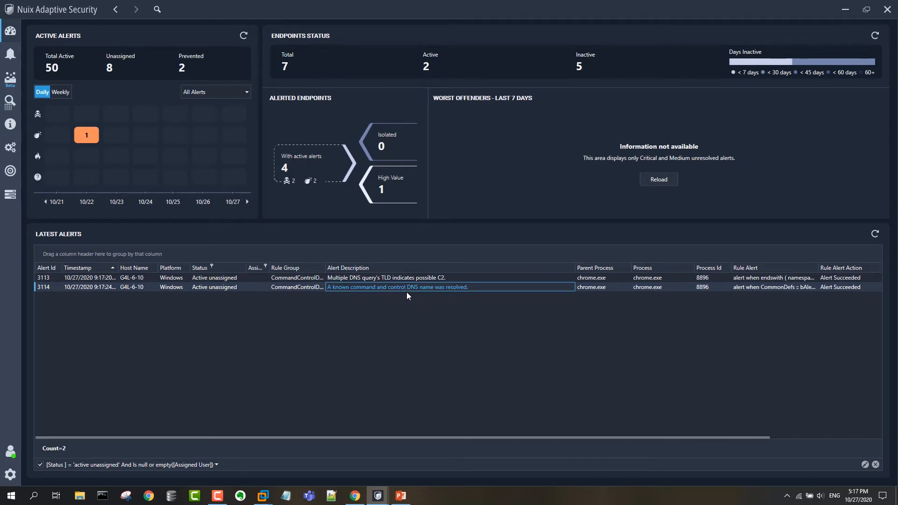
pyautogui.moveTo(398, 292)
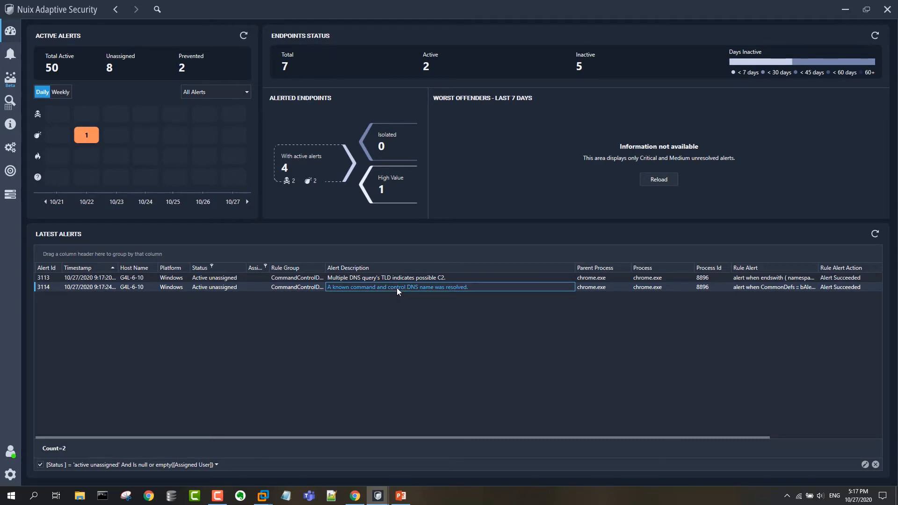
pyautogui.click(386, 277)
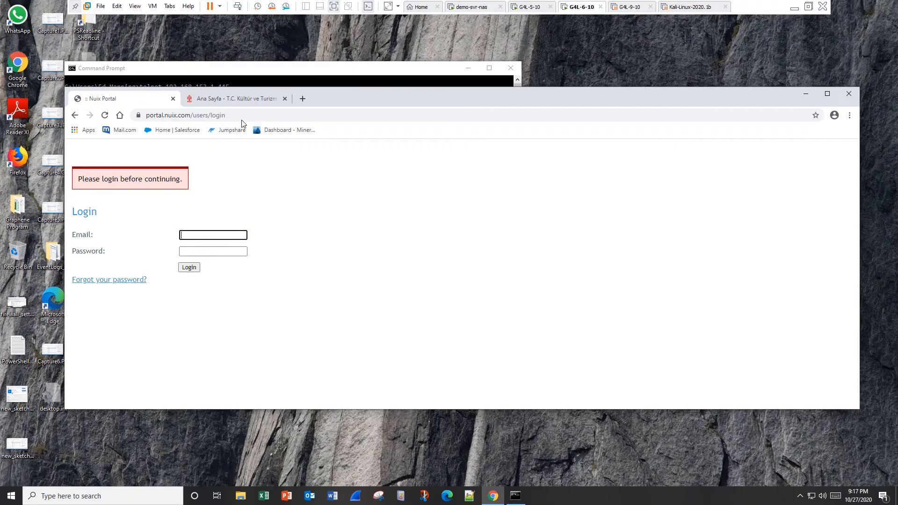
# Switch to the 'Ana Sayfa - T.C. Kültür ve Turizm' ktb.gov.tr tab
pyautogui.click(234, 98)
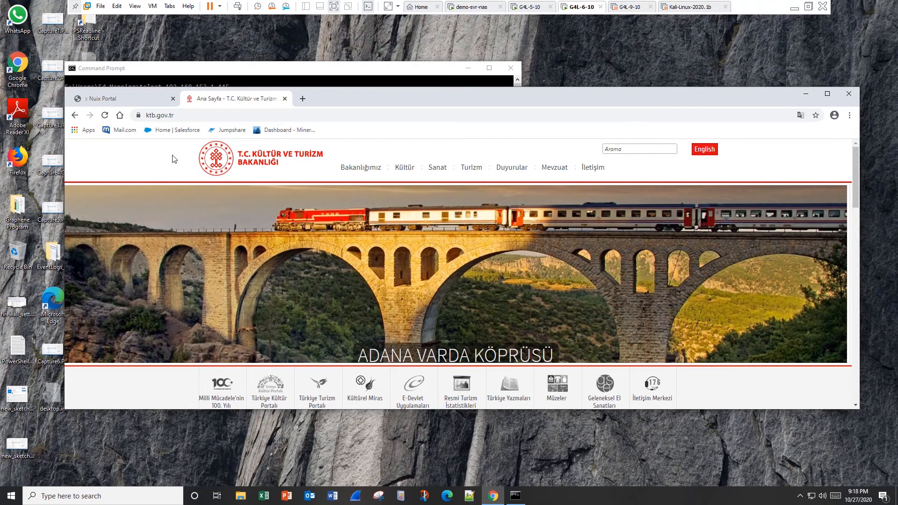
pyautogui.moveTo(720, 40)
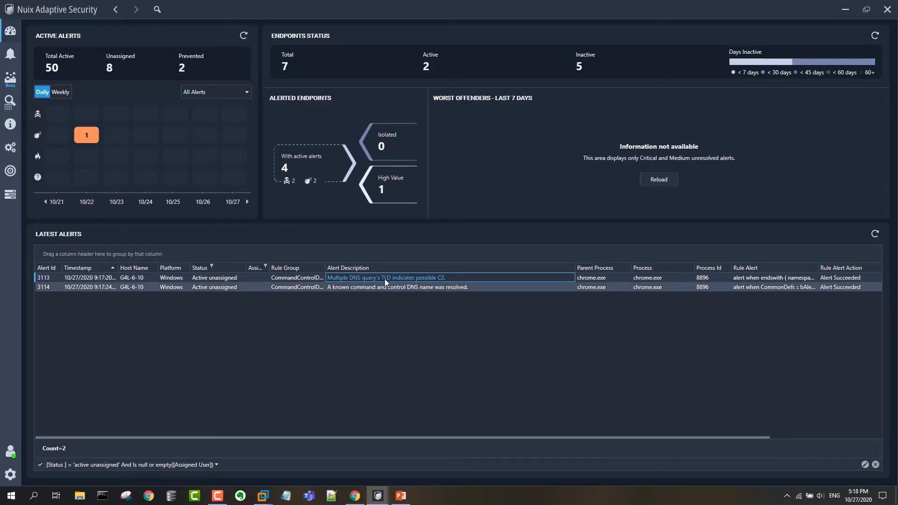
pyautogui.moveTo(389, 337)
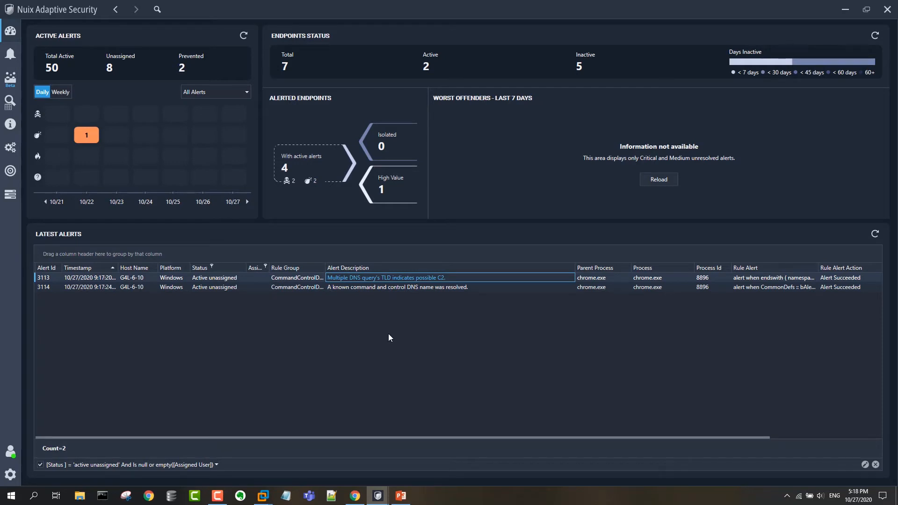
pyautogui.moveTo(394, 308)
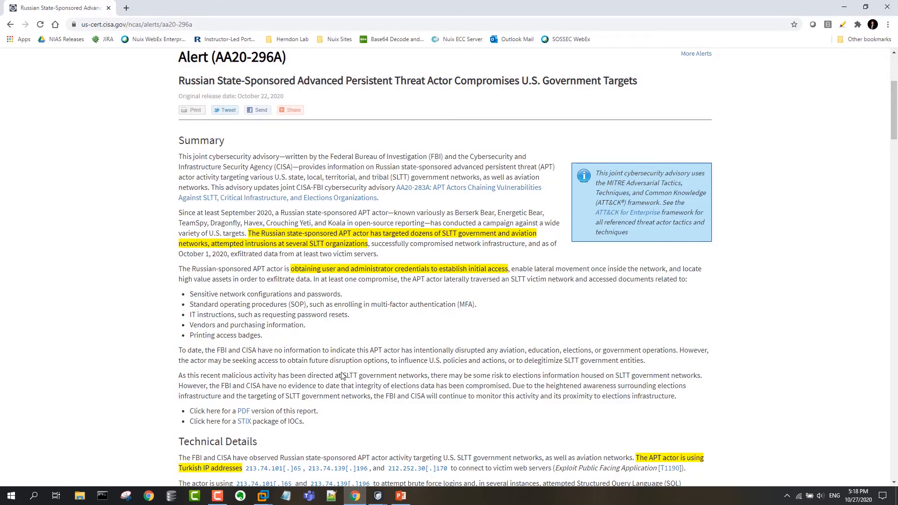
# Scroll the AA20-296A advisory to Technical Details, then show the G4L-5-10 desktop
pyautogui.scroll(-3)
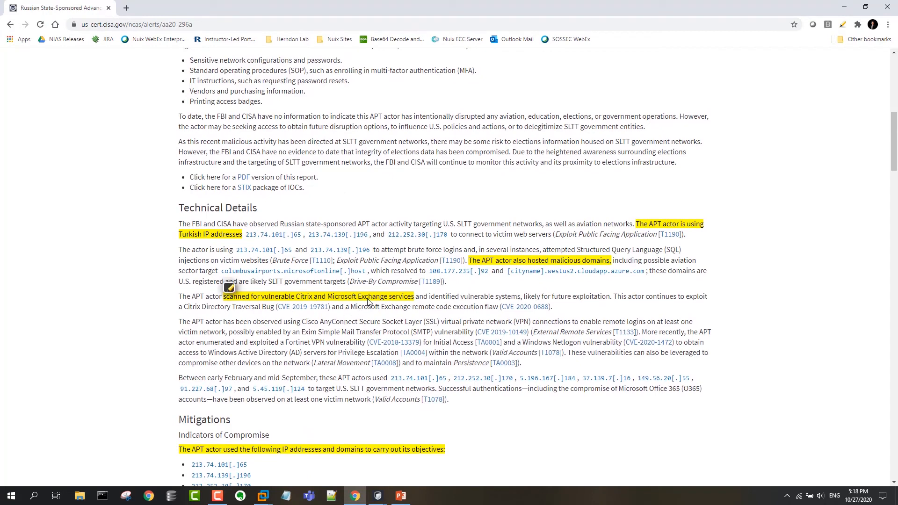
pyautogui.moveTo(277, 480)
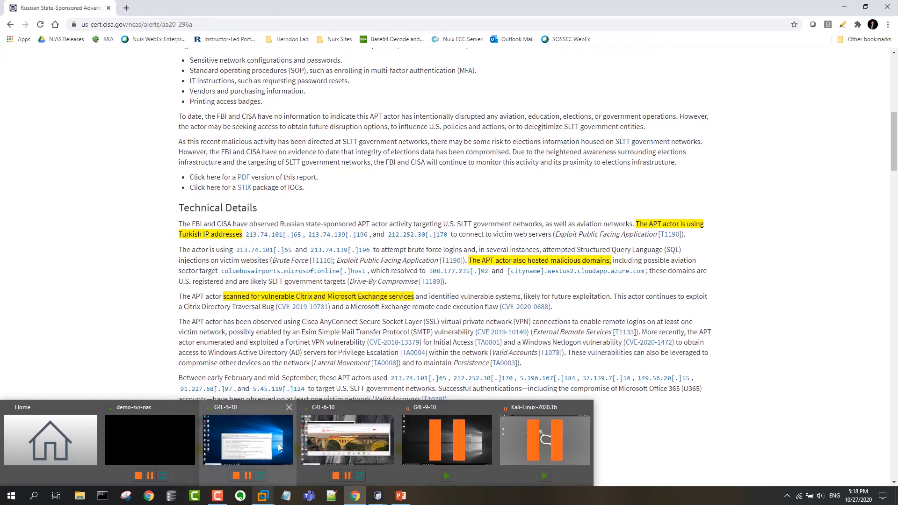
pyautogui.click(248, 439)
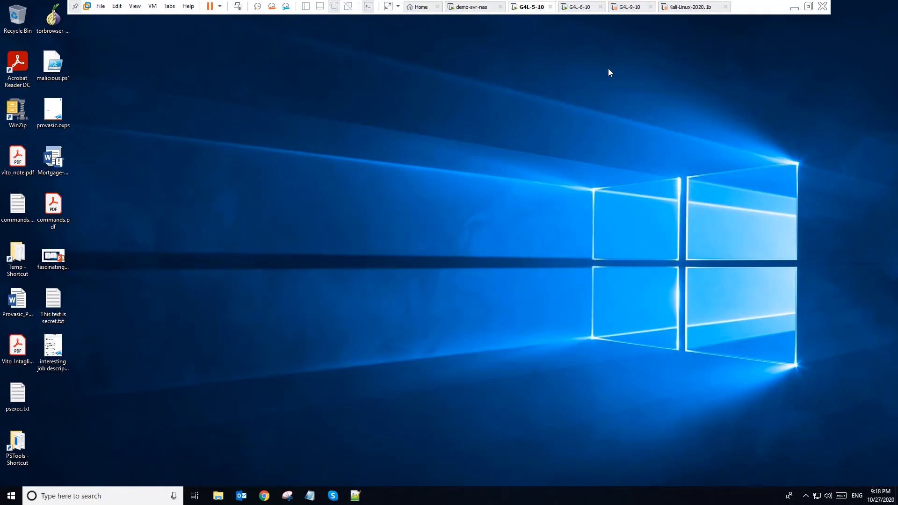
pyautogui.moveTo(514, 211)
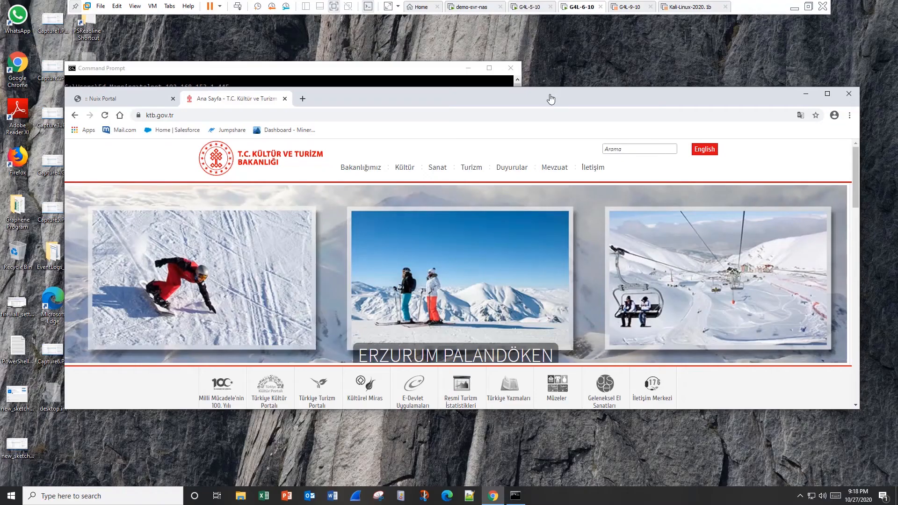
pyautogui.moveTo(521, 117)
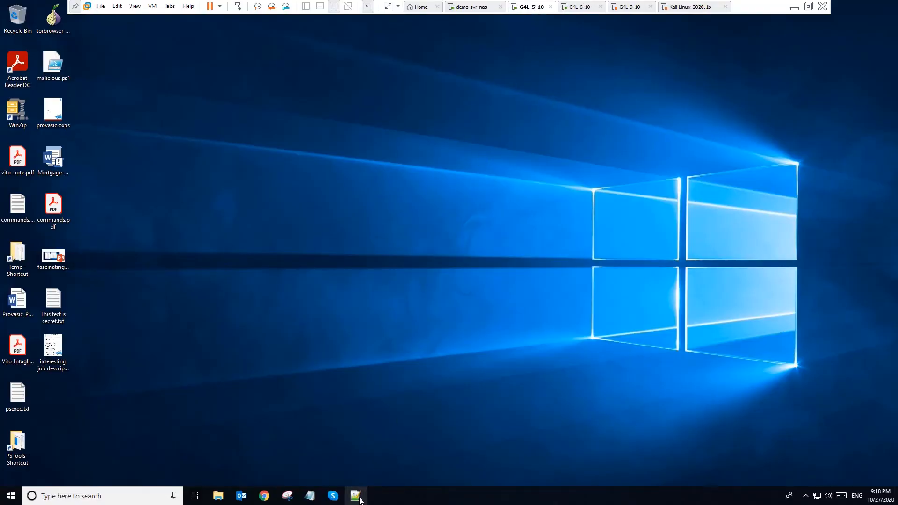
# Show the G4L-6-10 hosts file mapping 10.10.10.41 to msupdater.microsoftfix.test in Notepad++
pyautogui.click(355, 496)
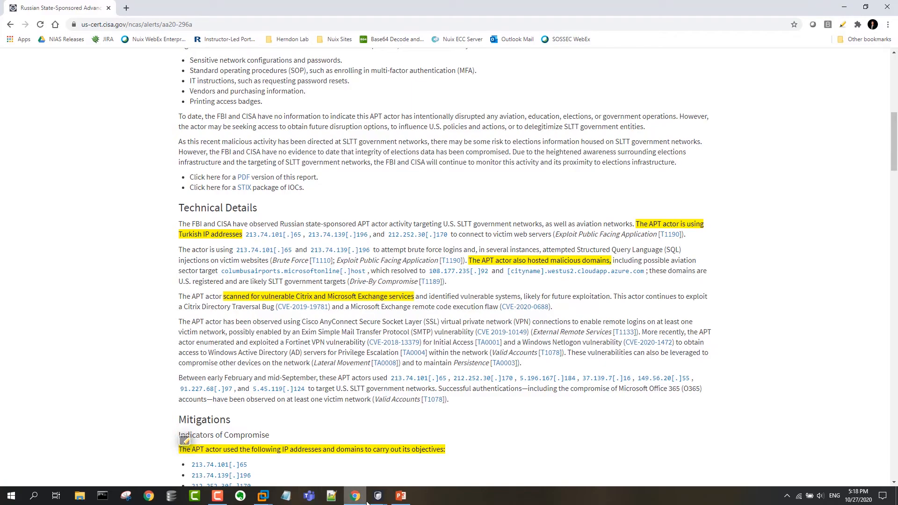
pyautogui.click(376, 495)
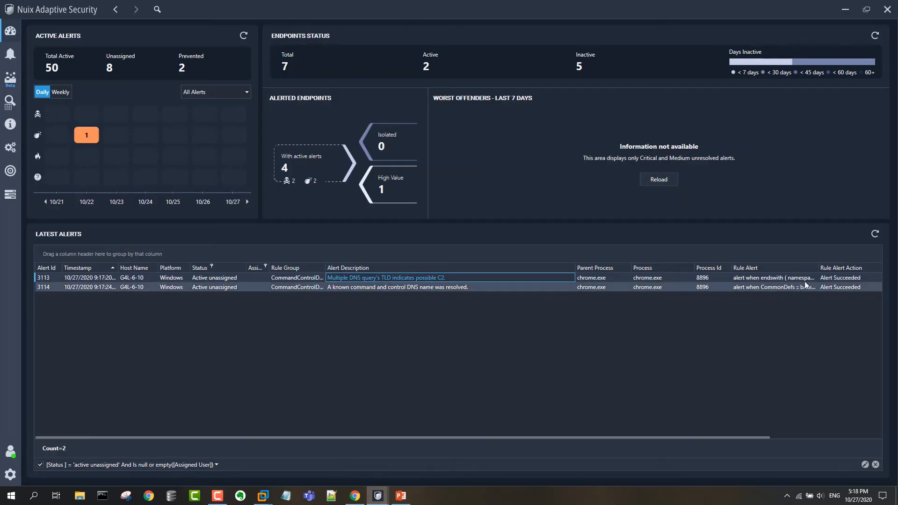
pyautogui.moveTo(634, 375)
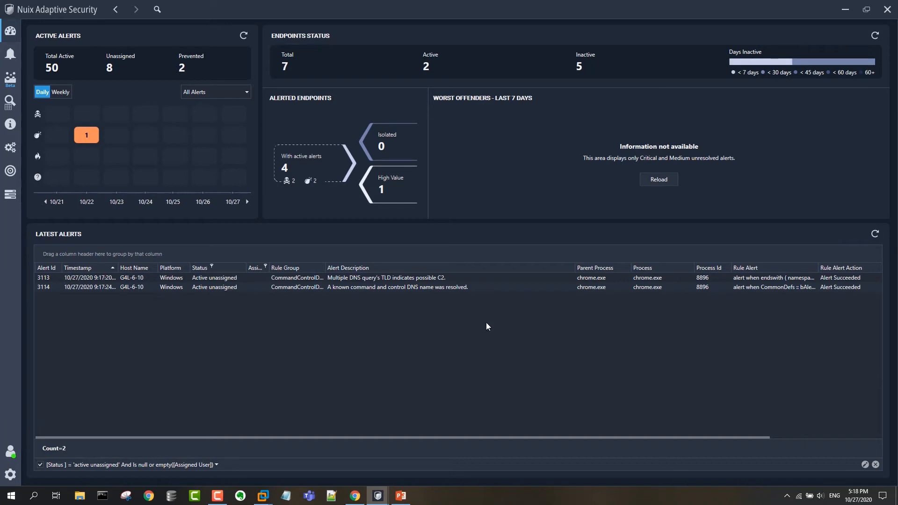
pyautogui.moveTo(276, 479)
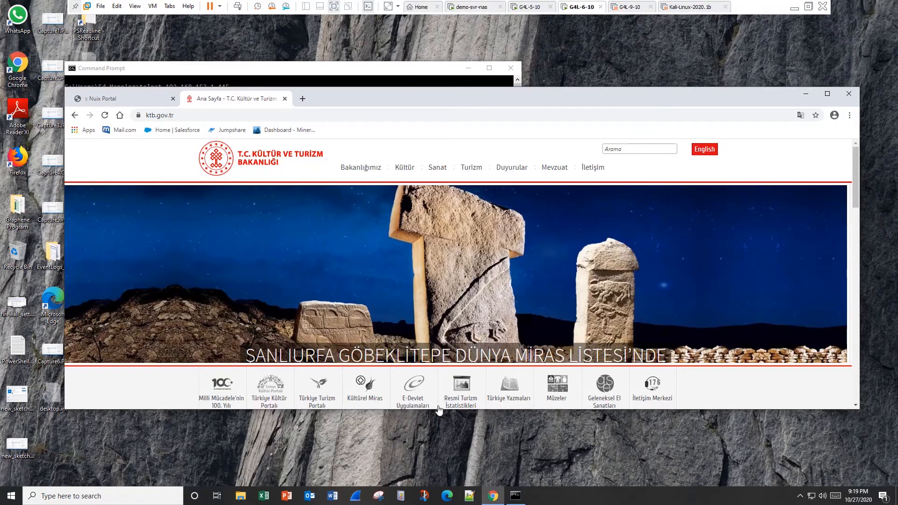
pyautogui.moveTo(527, 414)
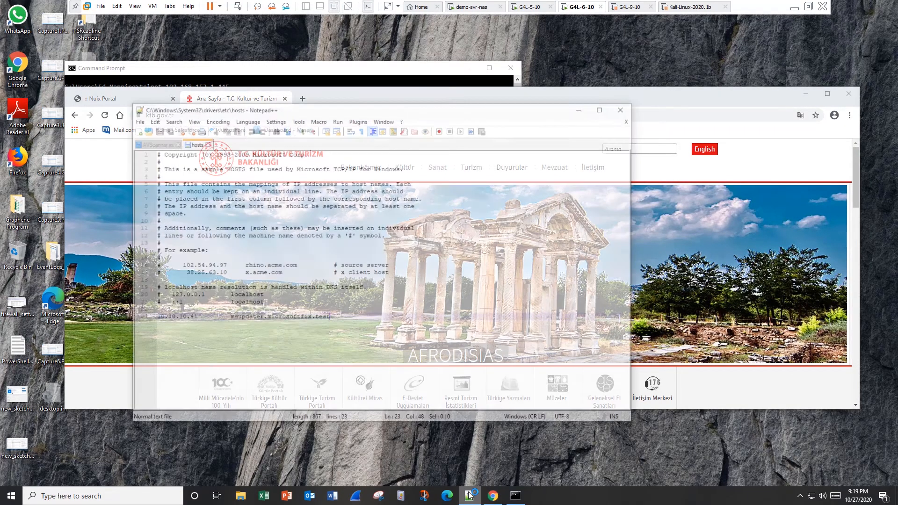
pyautogui.click(258, 107)
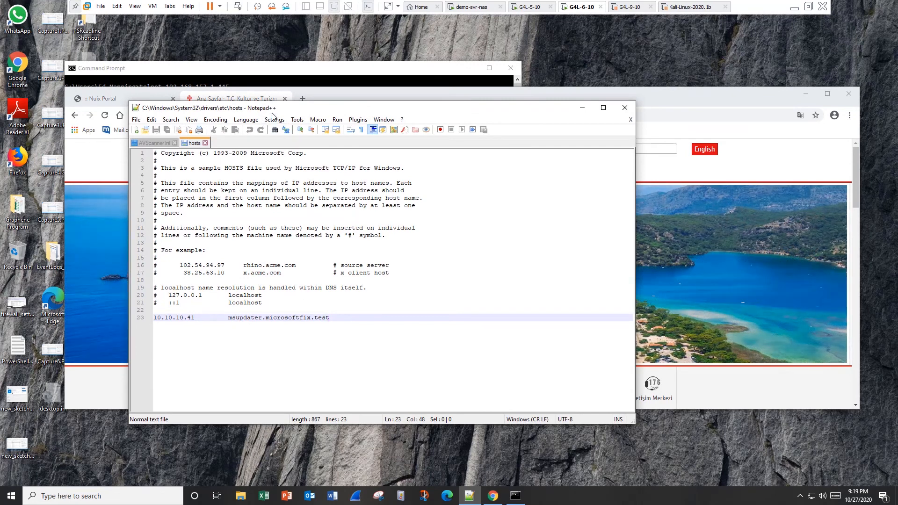
pyautogui.moveTo(780, 13)
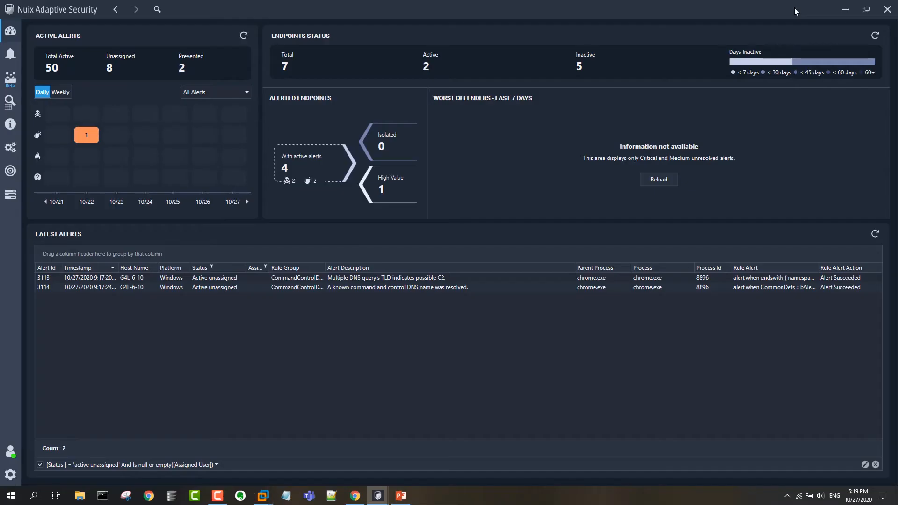
# Refresh Latest Alerts and select the 'Process MD5 indicates older version of notepad++' alert
pyautogui.click(875, 234)
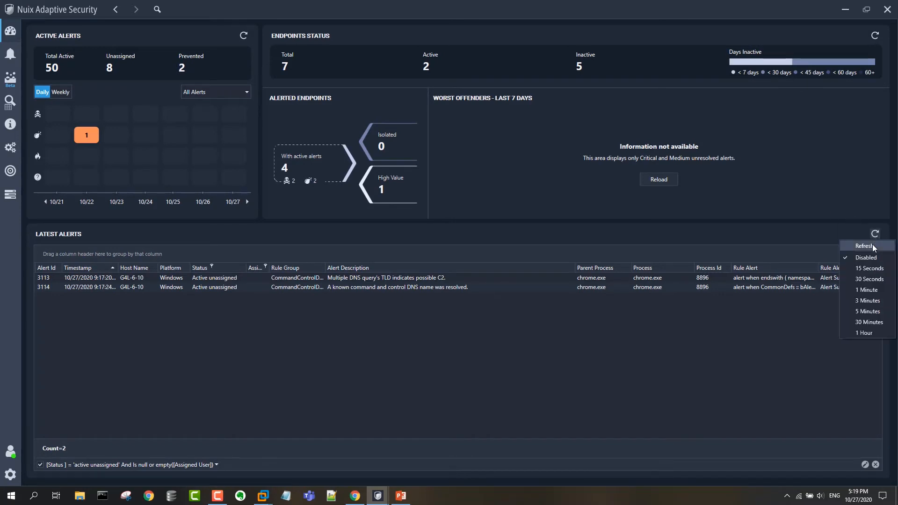
pyautogui.click(864, 245)
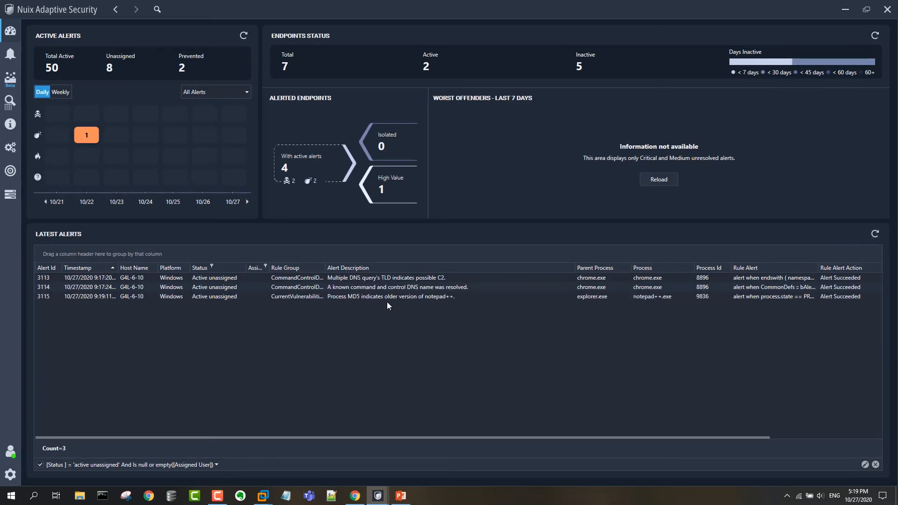
pyautogui.click(390, 297)
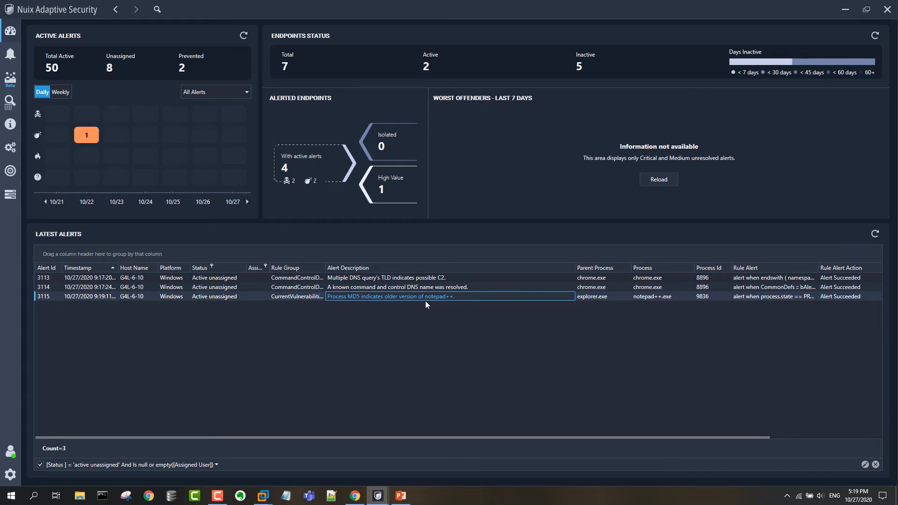
pyautogui.moveTo(442, 312)
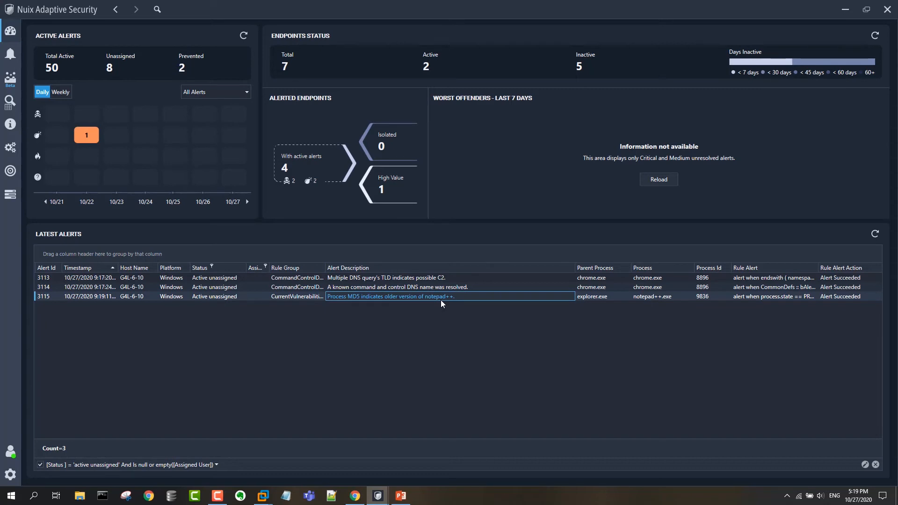
pyautogui.moveTo(437, 341)
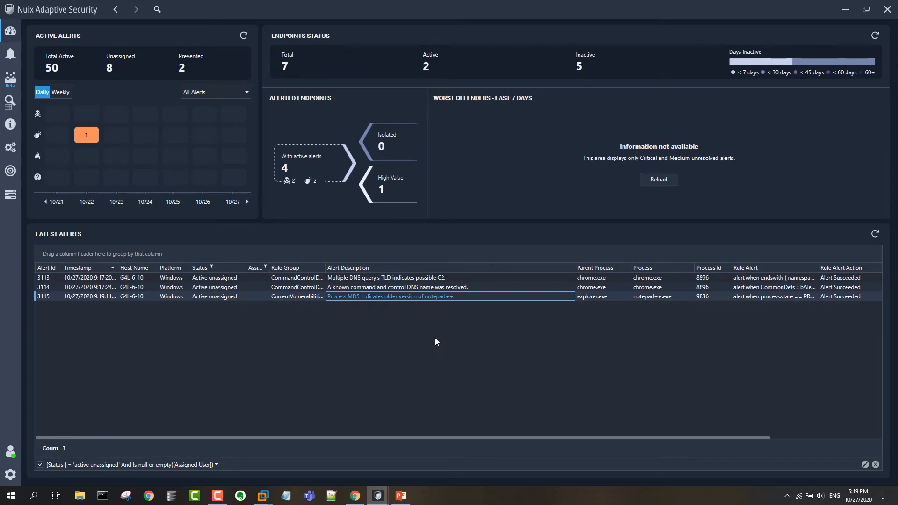
pyautogui.click(355, 495)
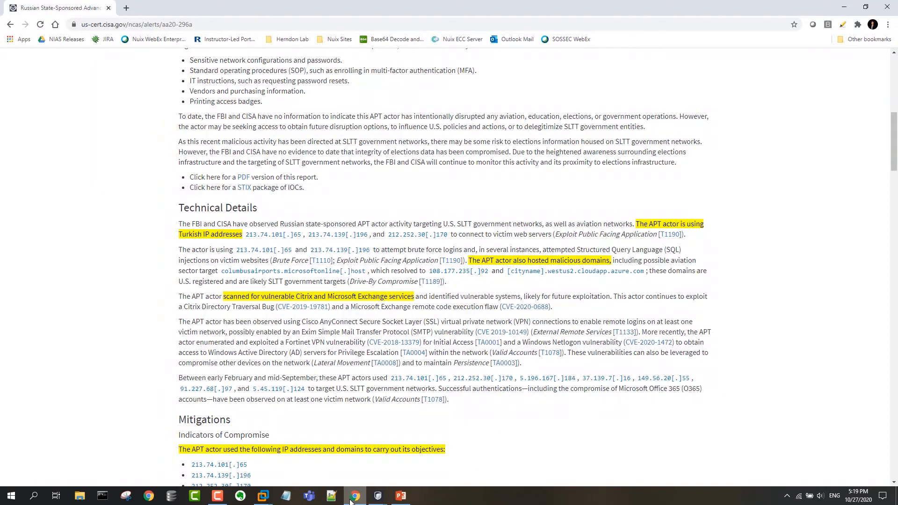
# Scroll the advisory down to the Mitigations indicator IPs and domains
pyautogui.scroll(-3)
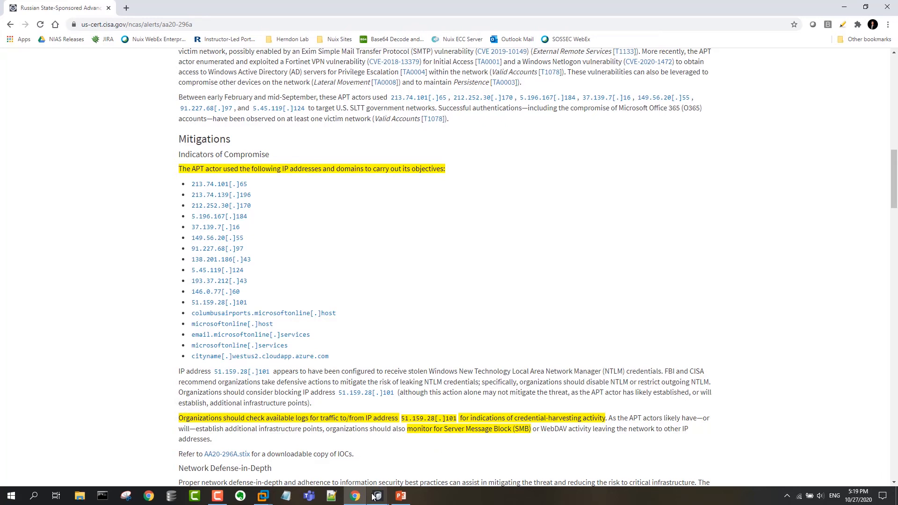
# Return to the Logic Rule Editor's Common Definitions showing CommandControlIpList
pyautogui.click(377, 495)
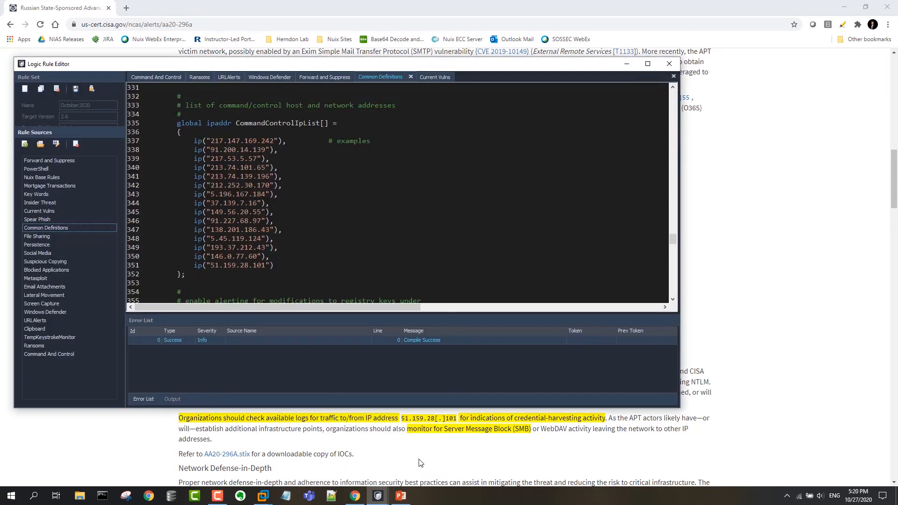
pyautogui.moveTo(64, 216)
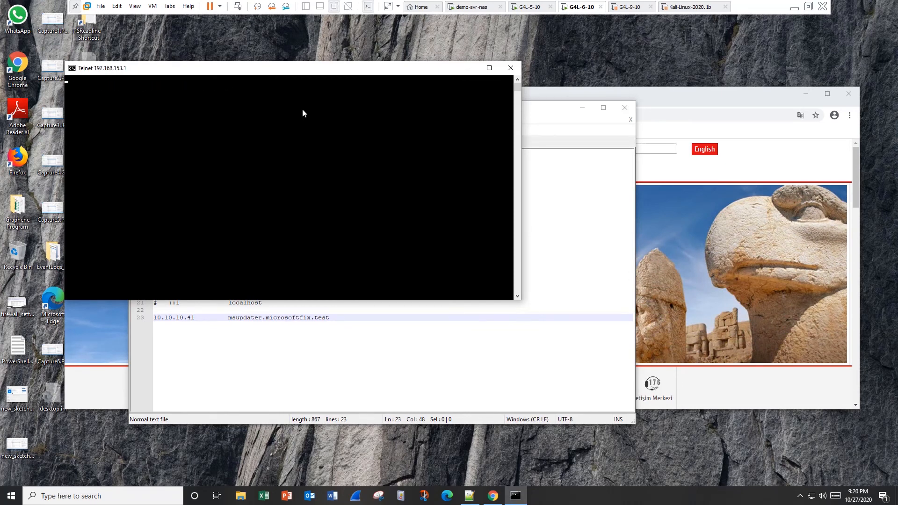
pyautogui.moveTo(117, 74)
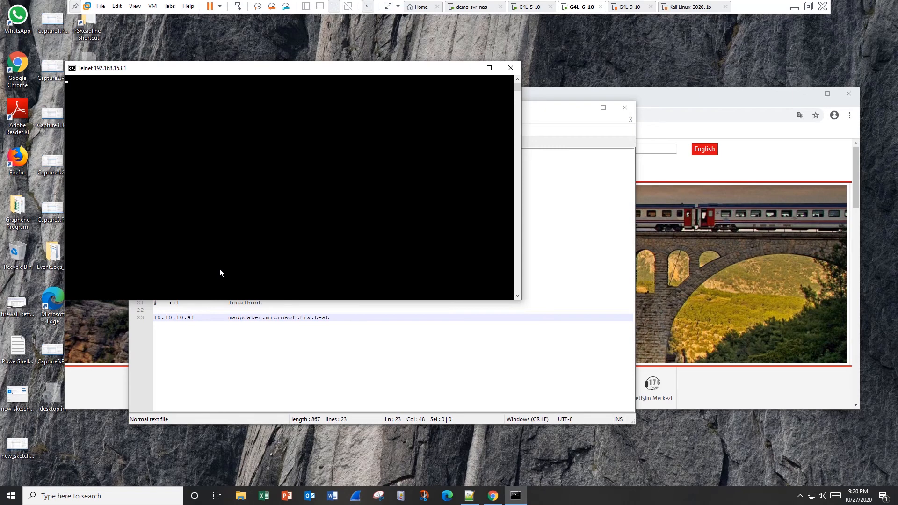
pyautogui.moveTo(114, 76)
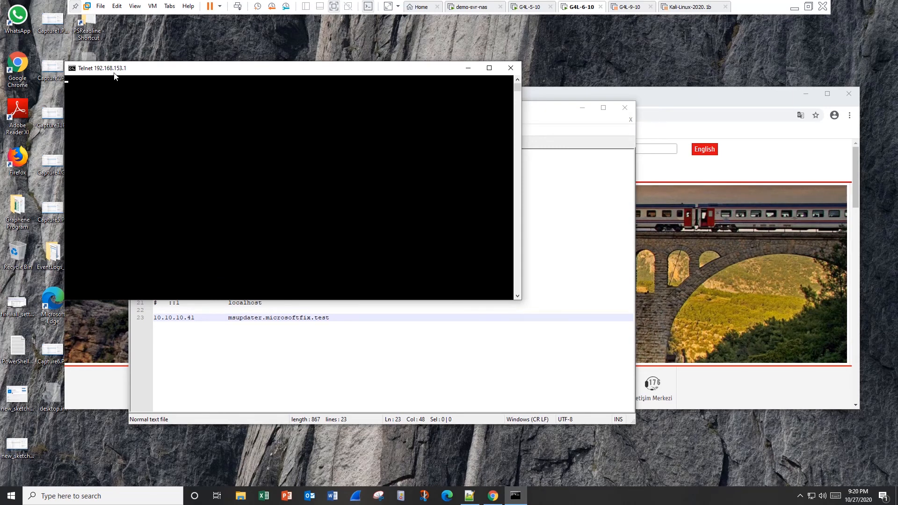
pyautogui.moveTo(594, 128)
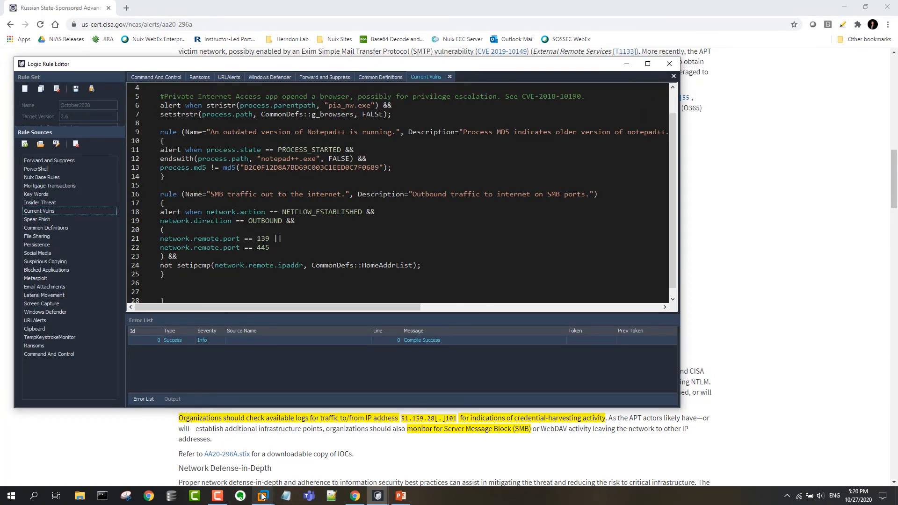
pyautogui.moveTo(354, 496)
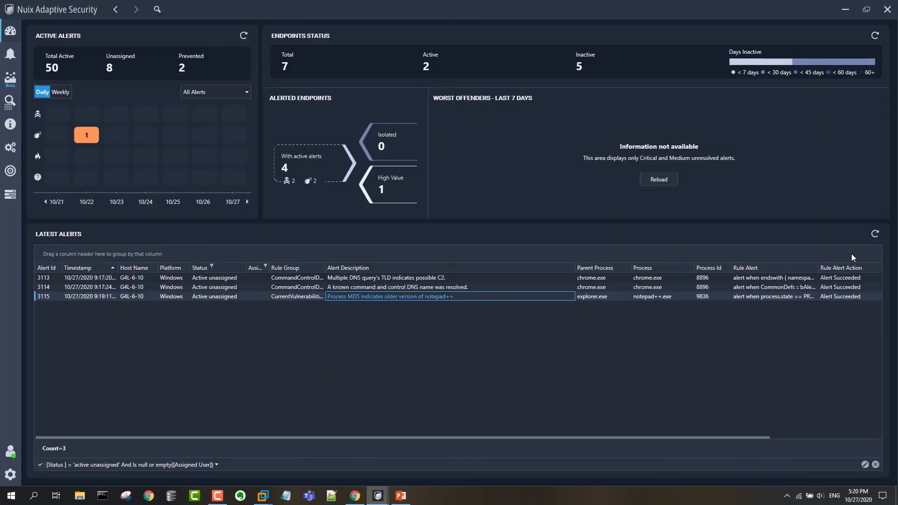
pyautogui.moveTo(382, 328)
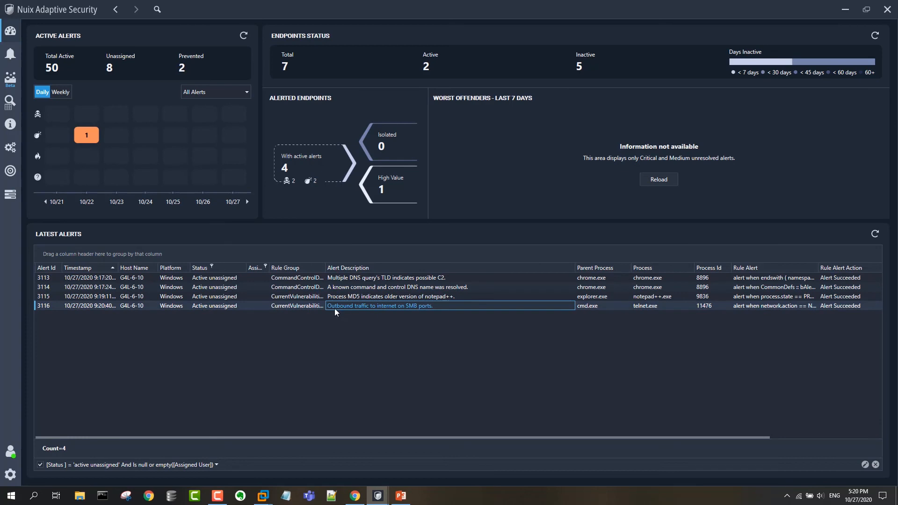
pyautogui.moveTo(421, 313)
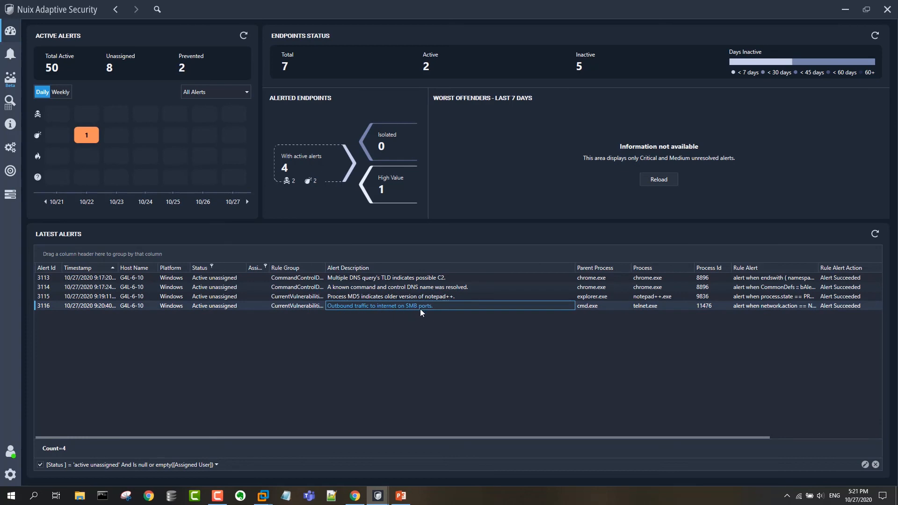
pyautogui.moveTo(372, 287)
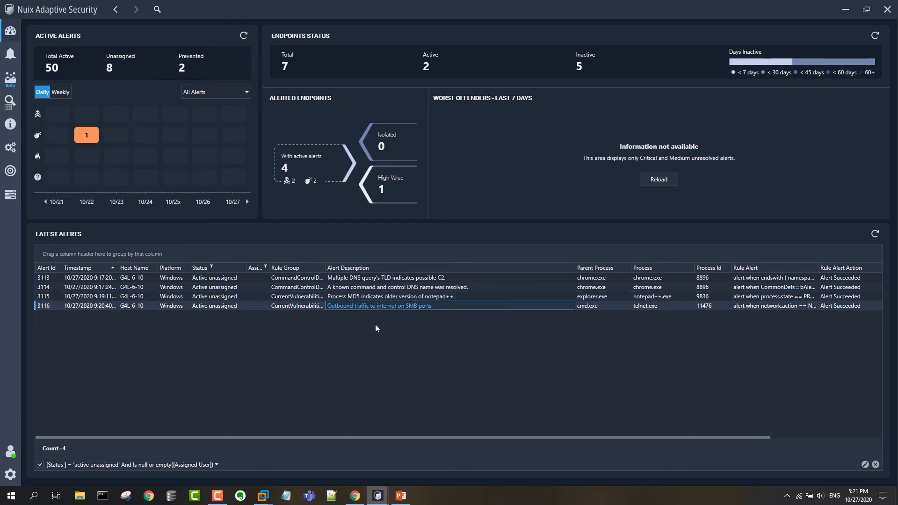
pyautogui.moveTo(383, 335)
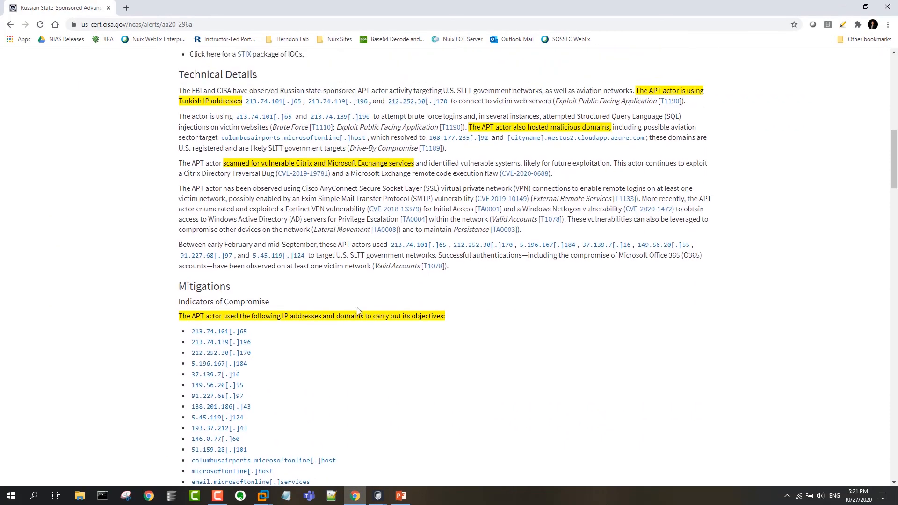
# Scroll back up the advisory, then return to the four-alert Latest Alerts list
pyautogui.scroll(3)
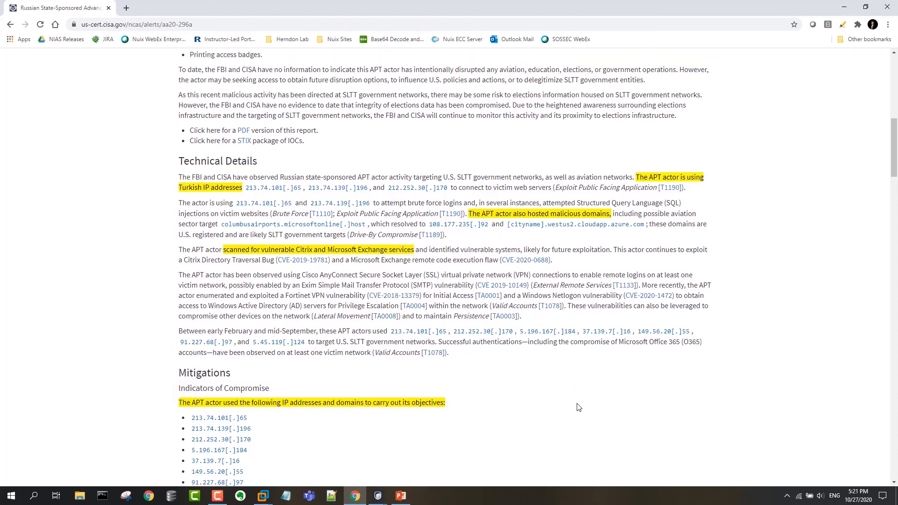
pyautogui.click(378, 496)
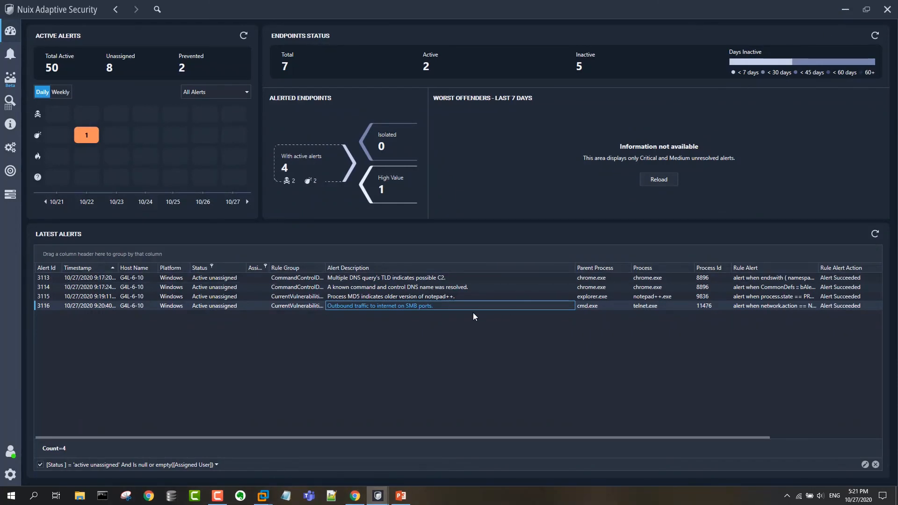
pyautogui.moveTo(477, 330)
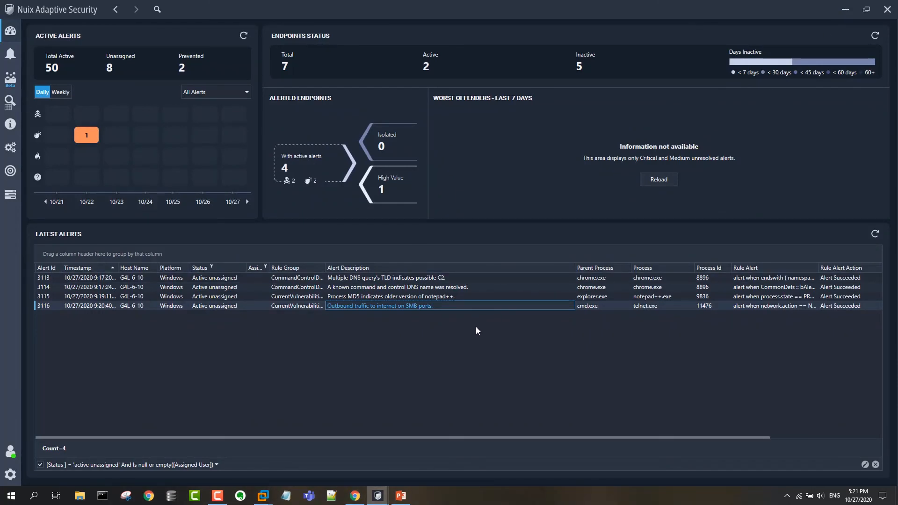
pyautogui.moveTo(479, 326)
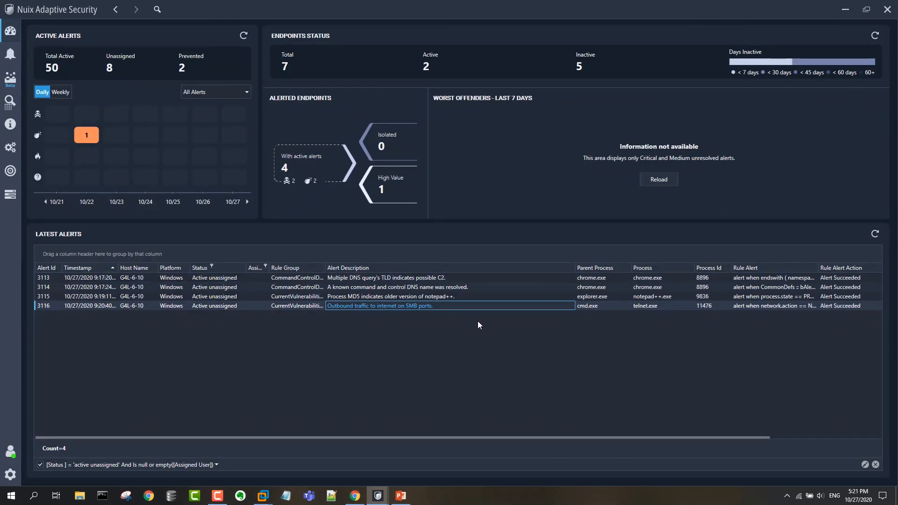
pyautogui.moveTo(377, 495)
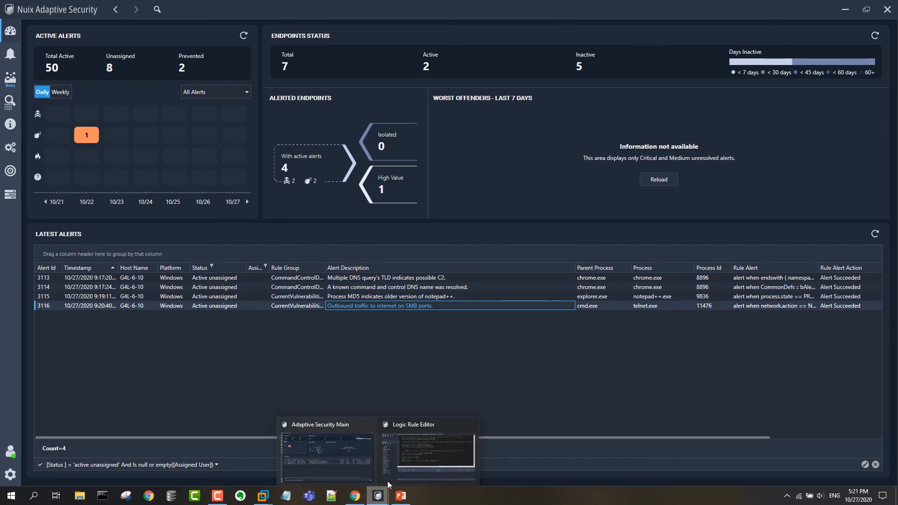
pyautogui.click(434, 453)
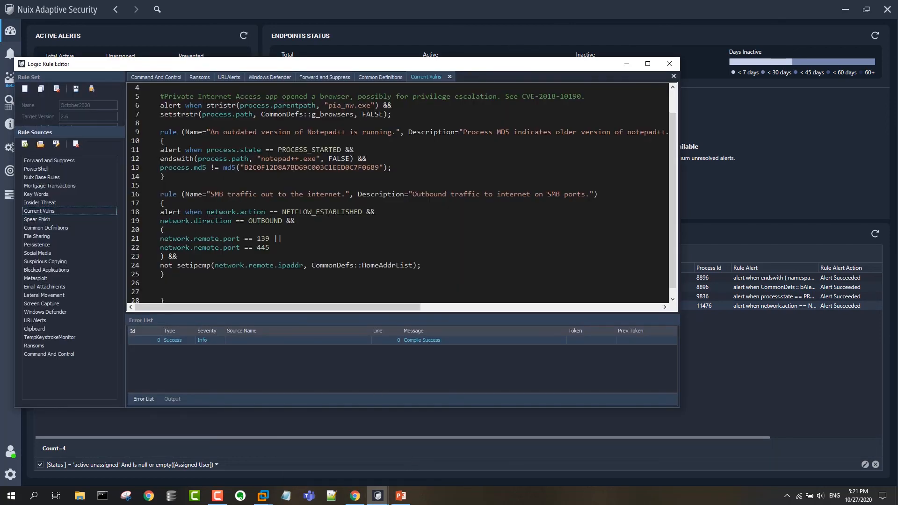
pyautogui.scroll(3)
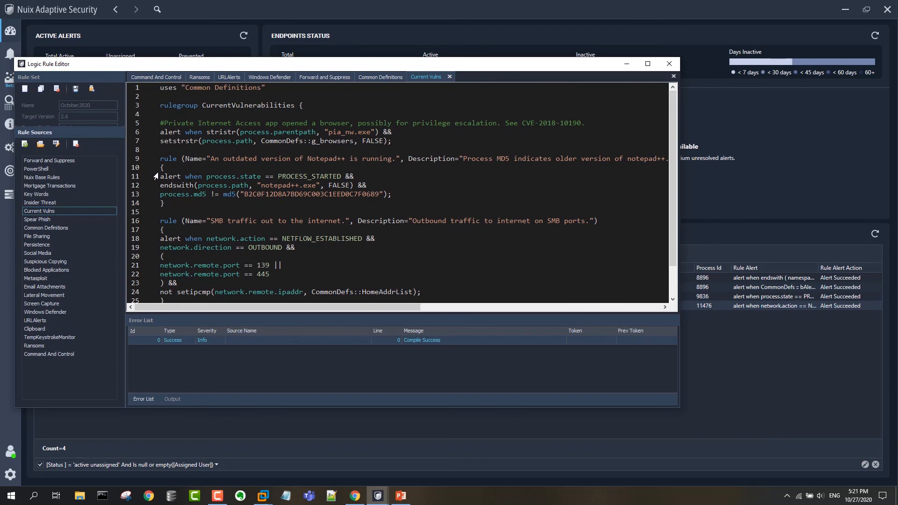
pyautogui.scroll(-3)
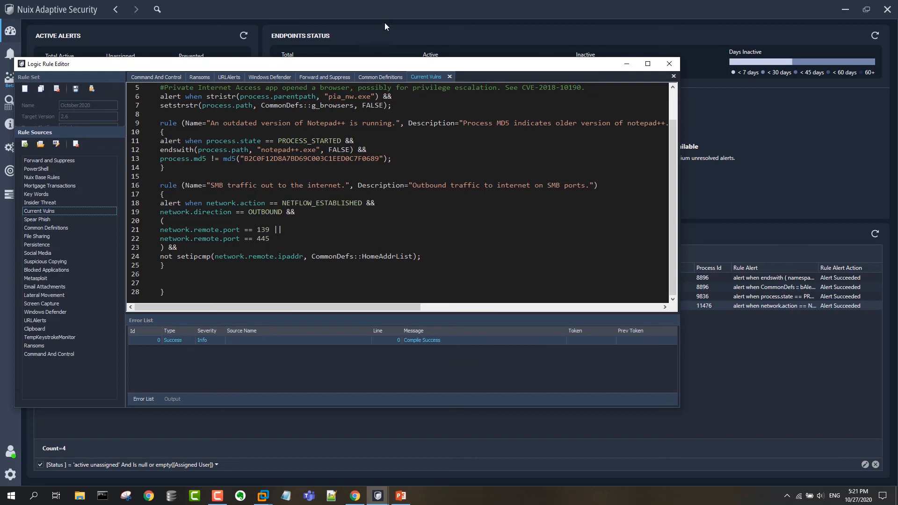
pyautogui.click(668, 64)
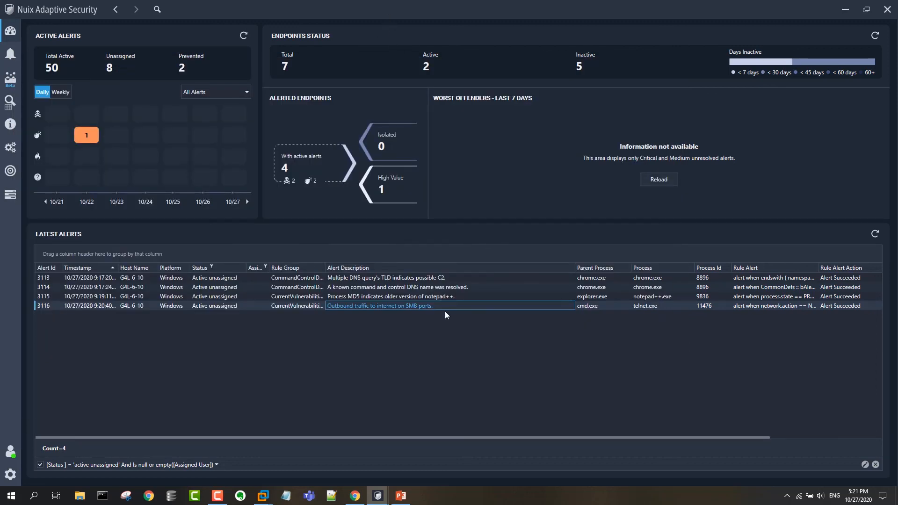
pyautogui.moveTo(393, 314)
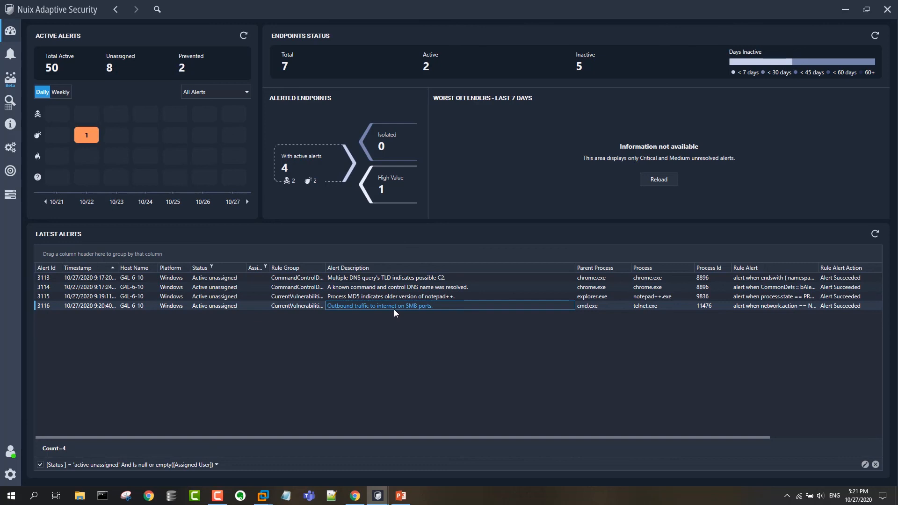
pyautogui.moveTo(383, 328)
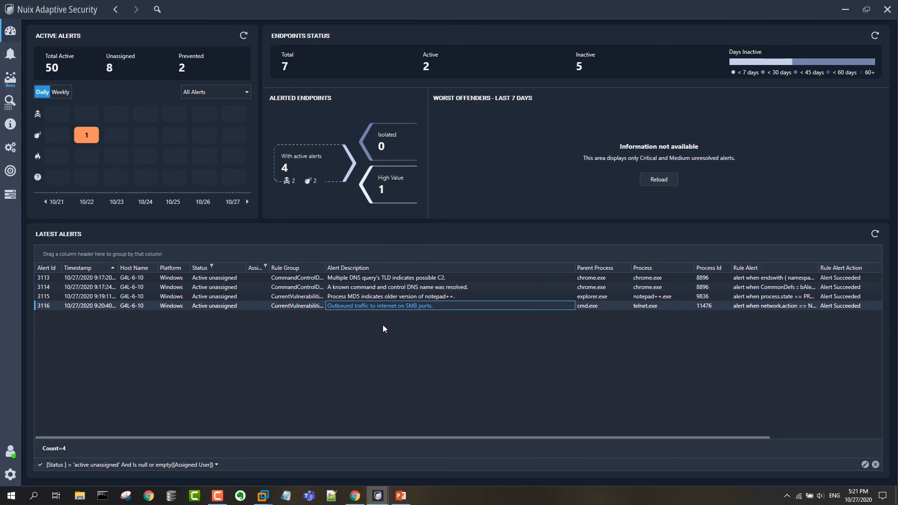
pyautogui.moveTo(329, 410)
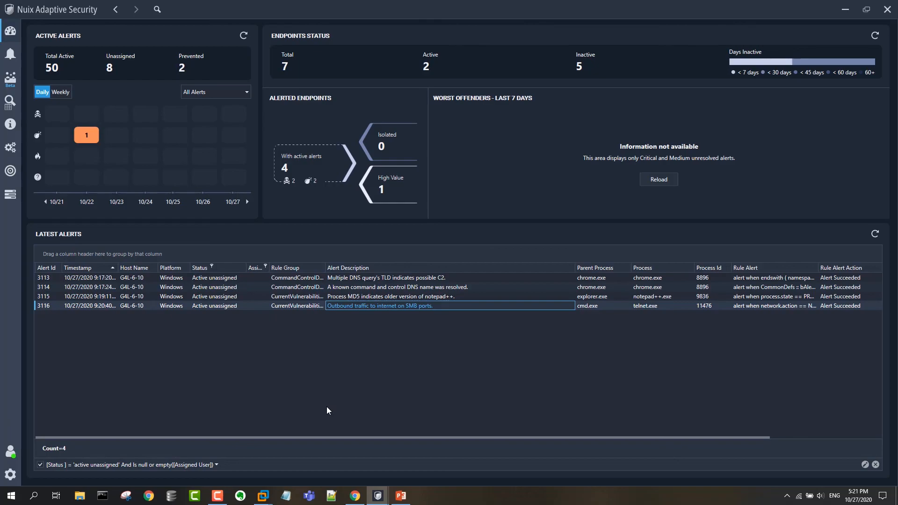